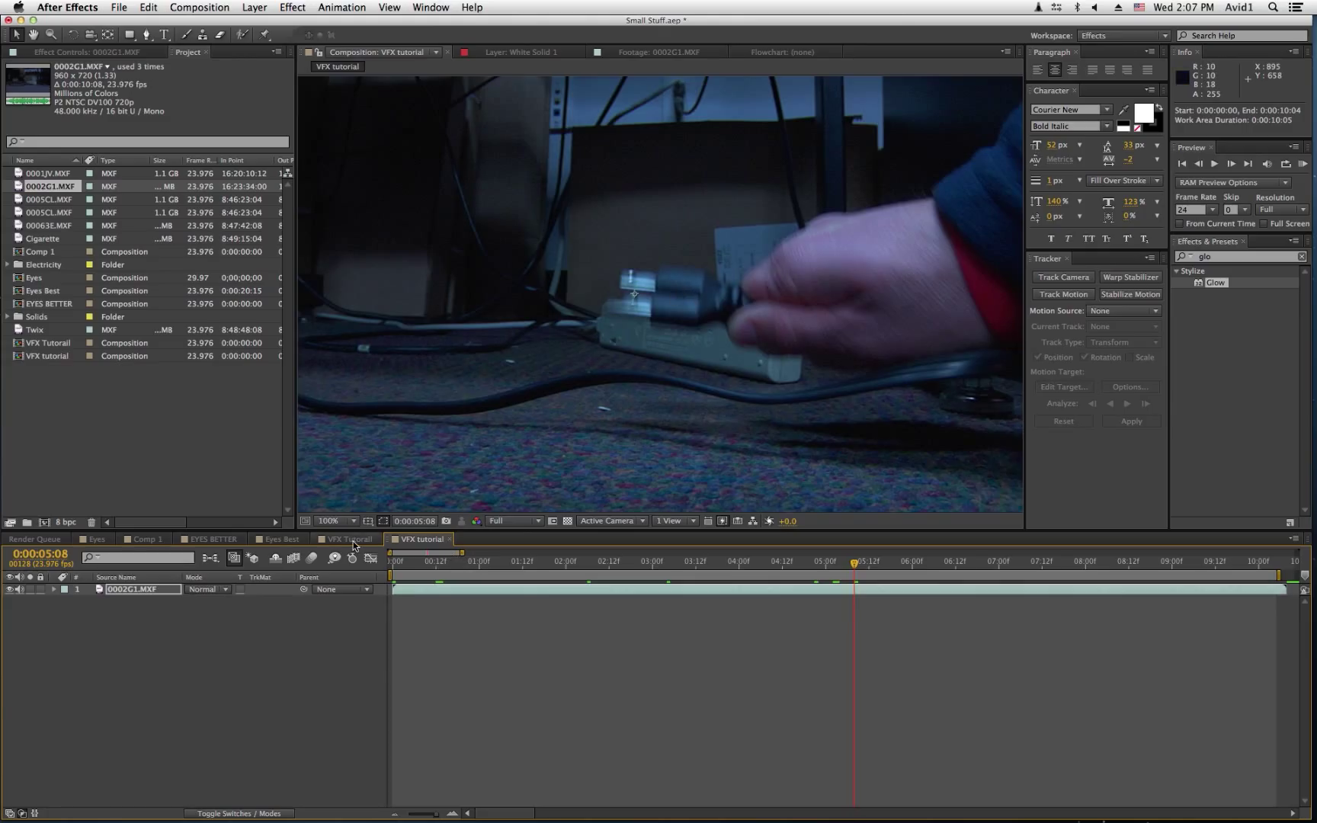
- Review the finished lightning example composition, stopping its preview playback
click(346, 538)
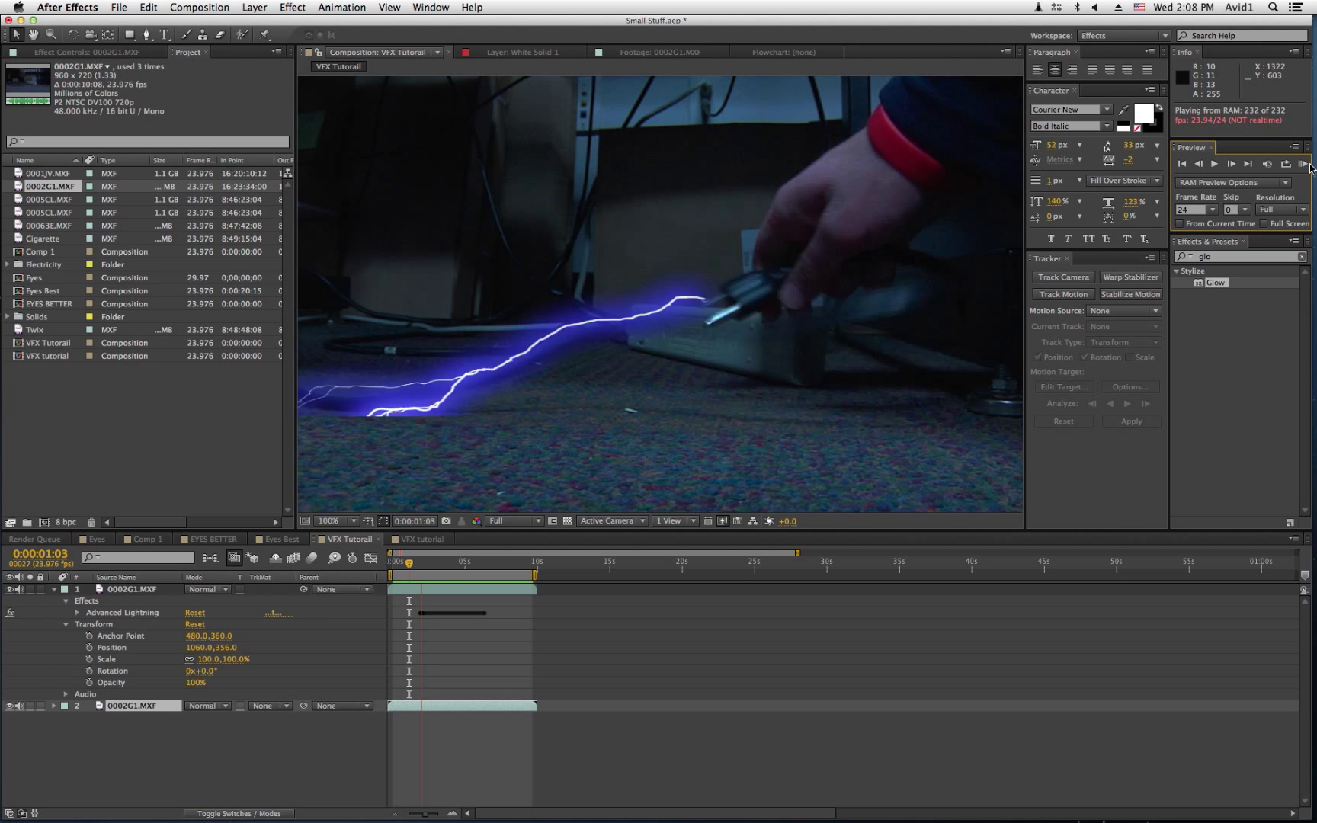
click(1305, 163)
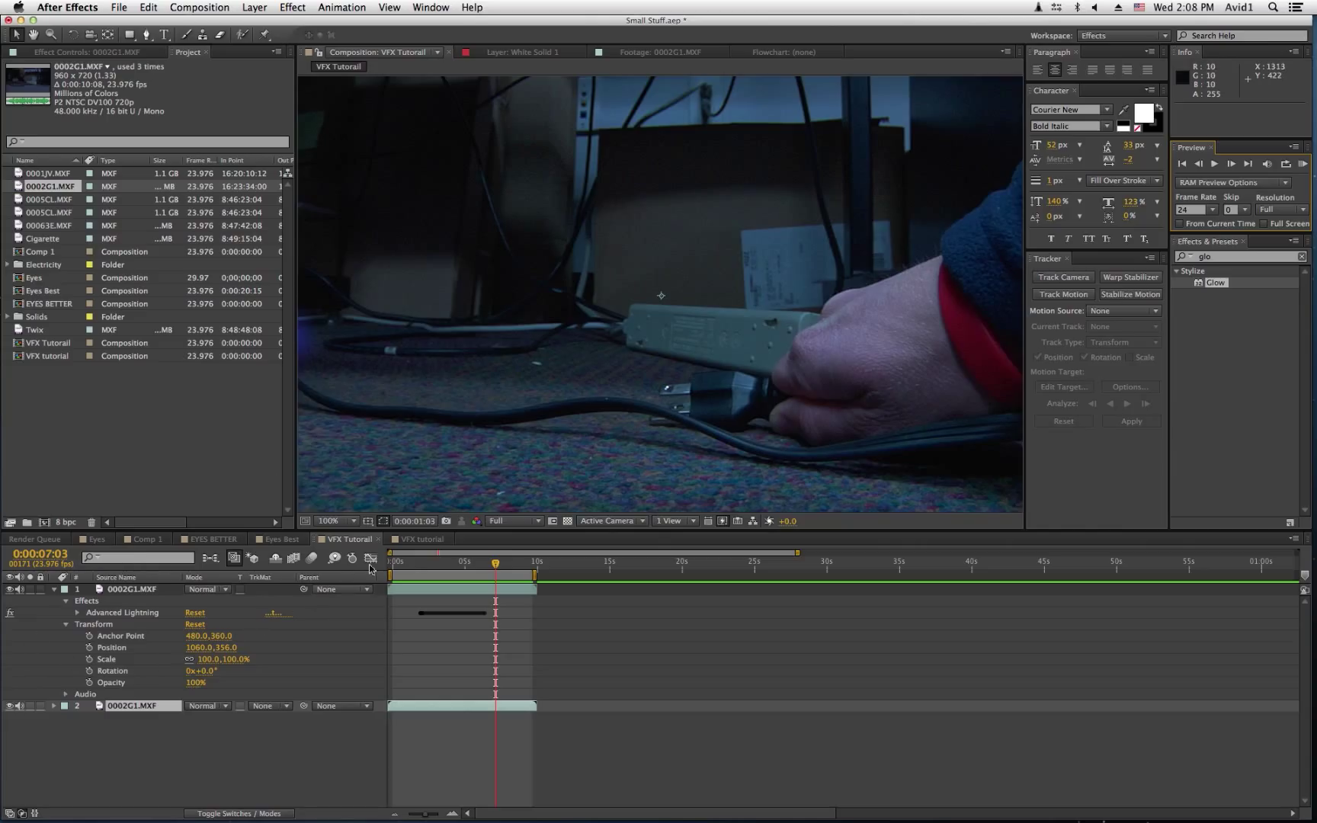
click(421, 538)
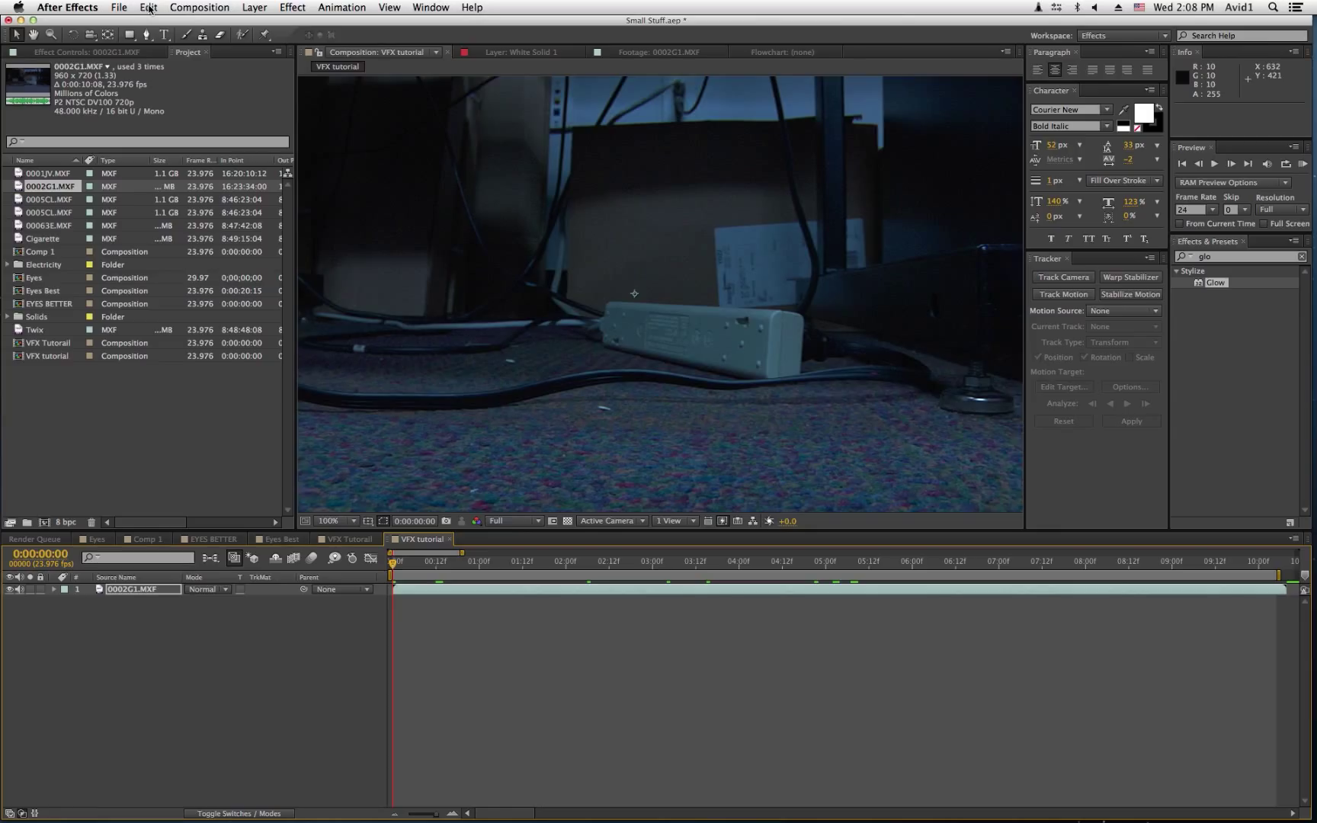
- Duplicate the 0002G1.MXF footage layer via Edit > Duplicate
click(148, 6)
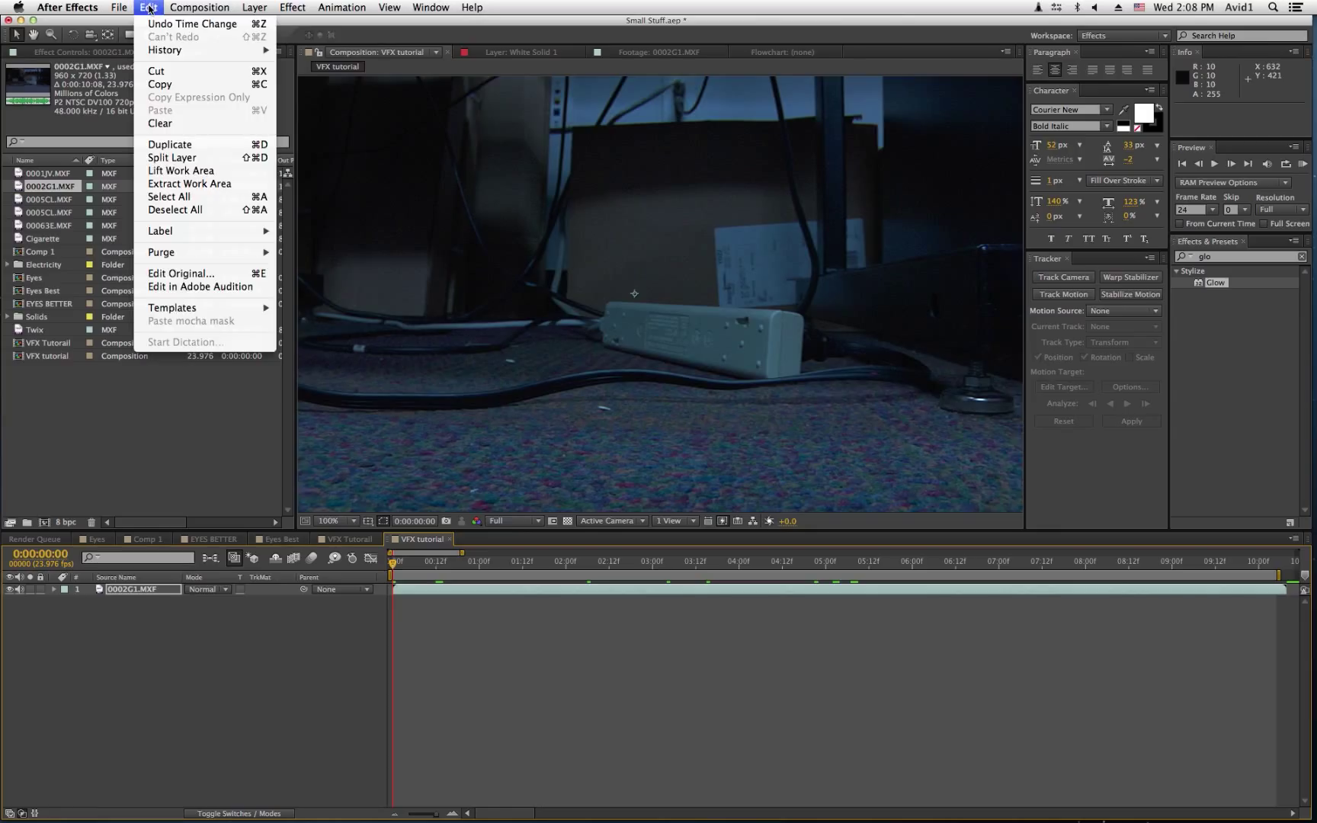
mouse_move(169, 145)
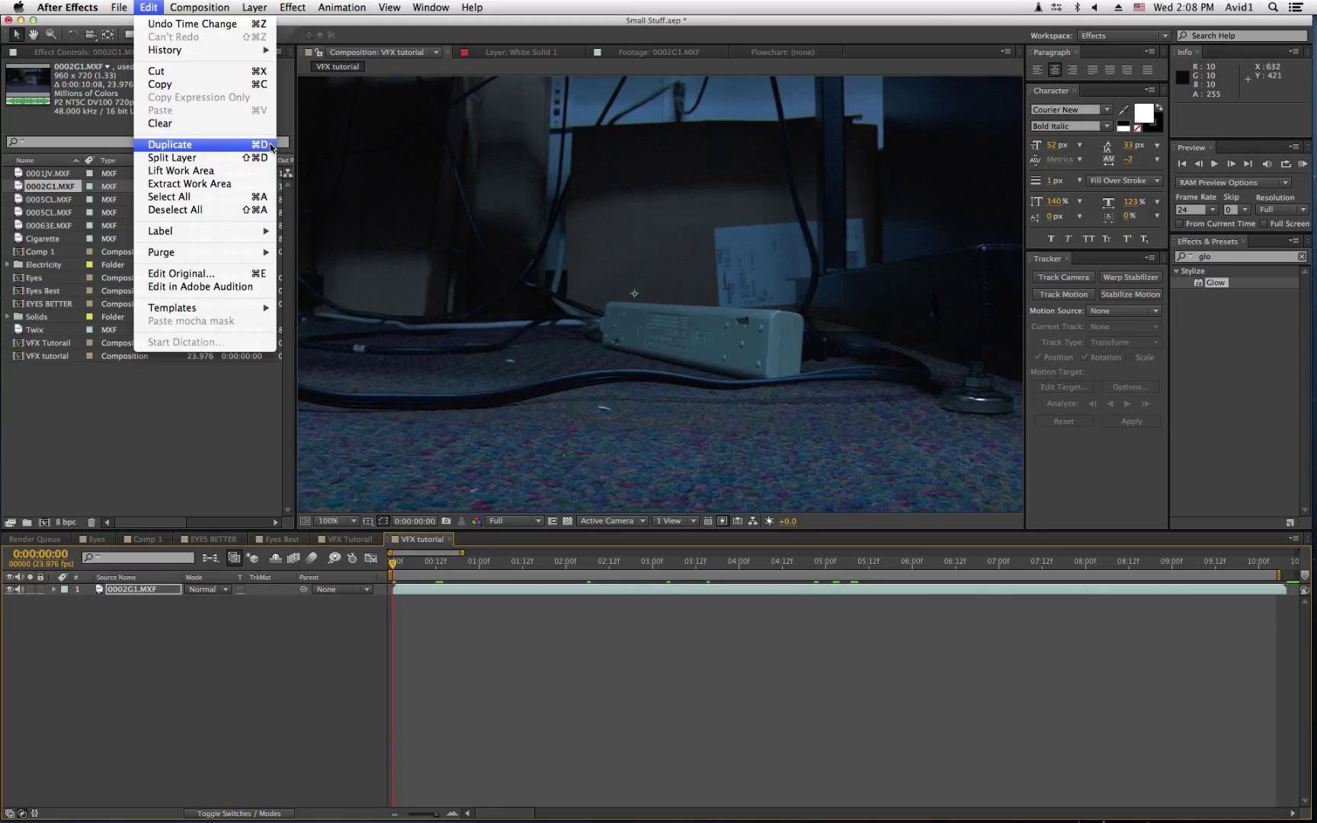
mouse_move(273, 150)
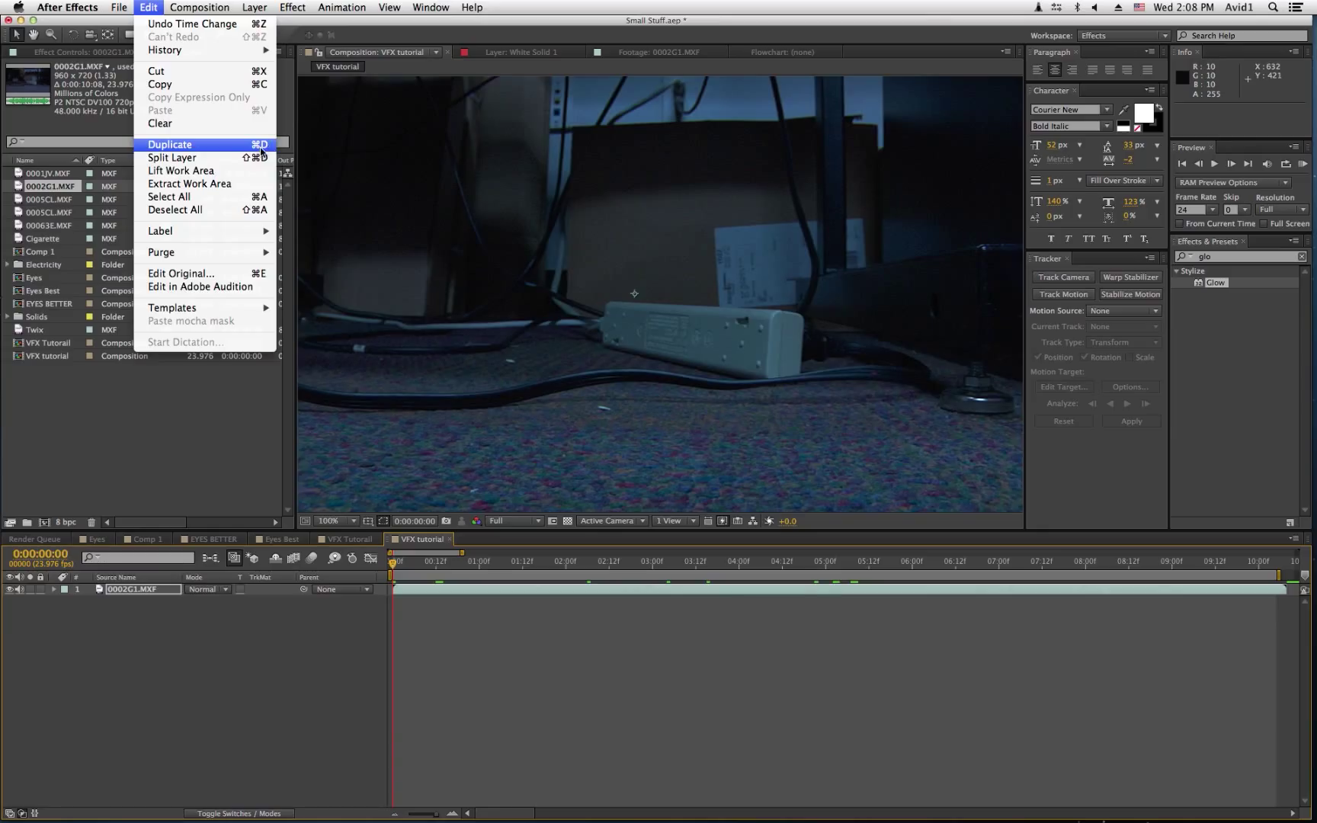
click(169, 144)
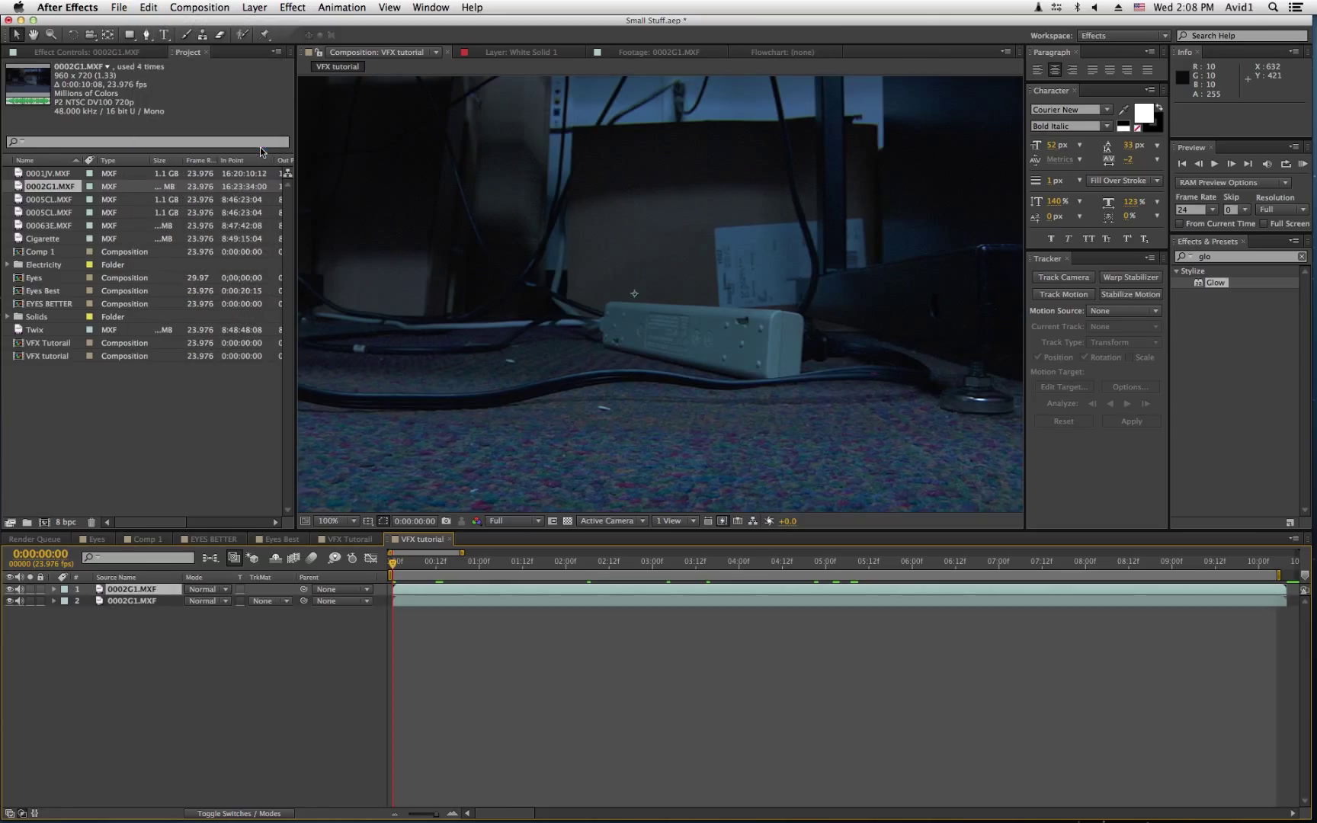
mouse_move(417, 569)
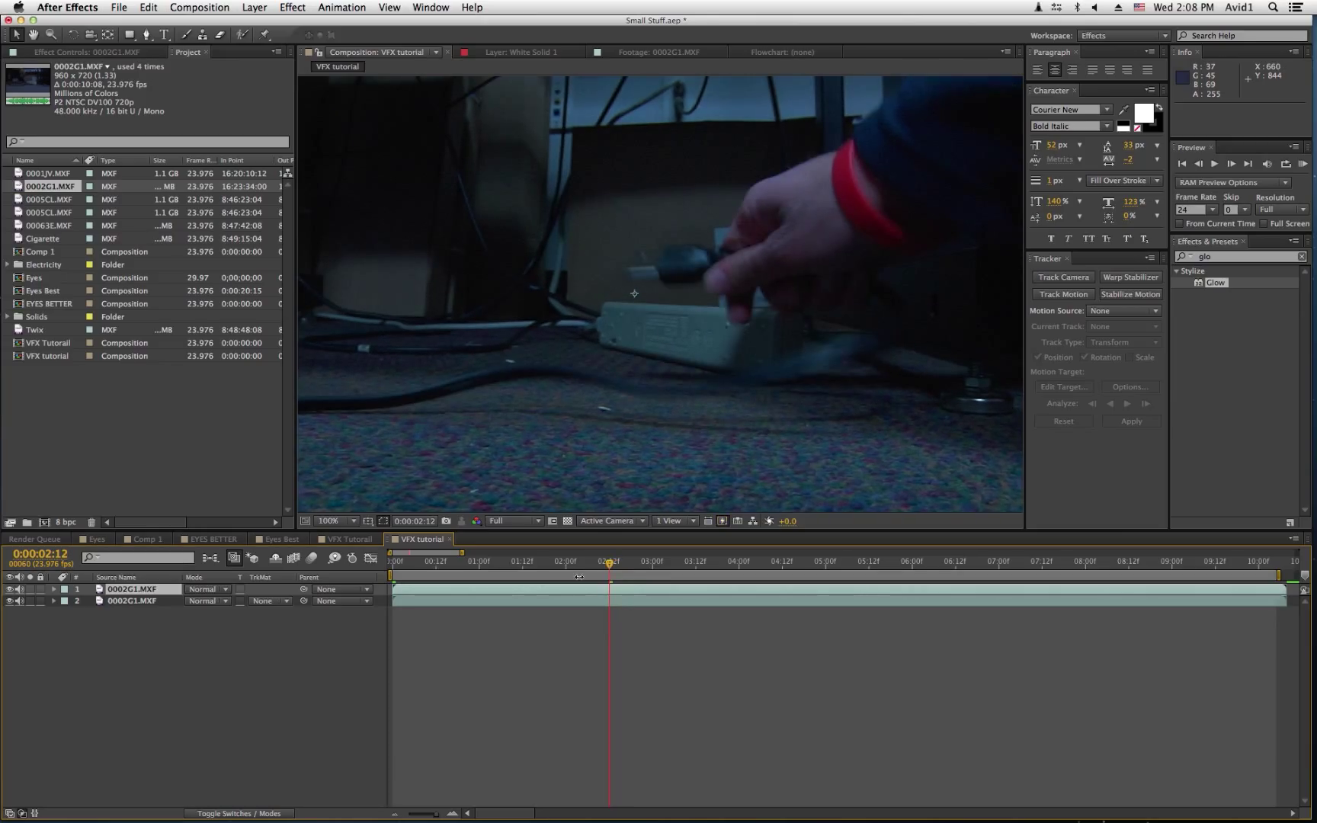
mouse_move(719, 439)
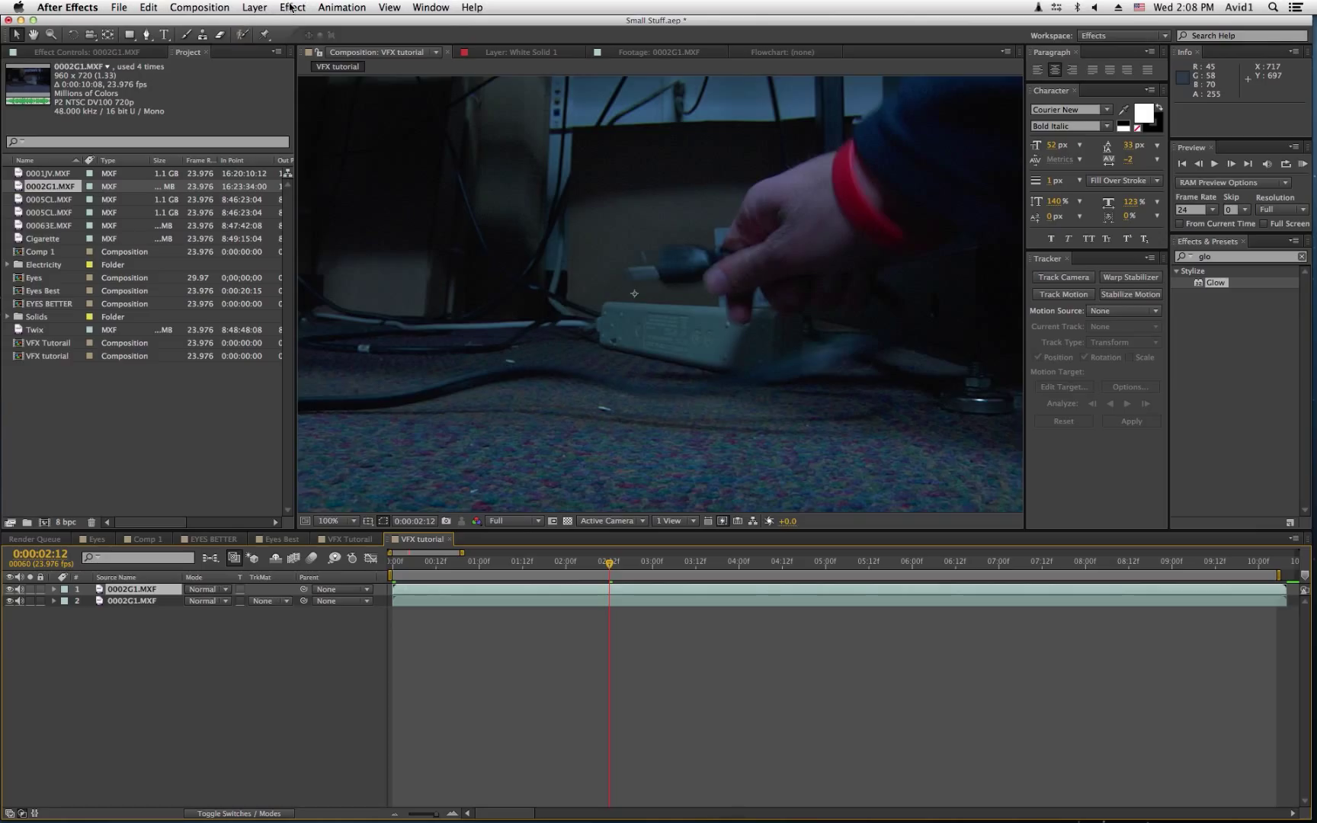
- Apply Generate > Advanced Lightning to the top footage layer
click(291, 6)
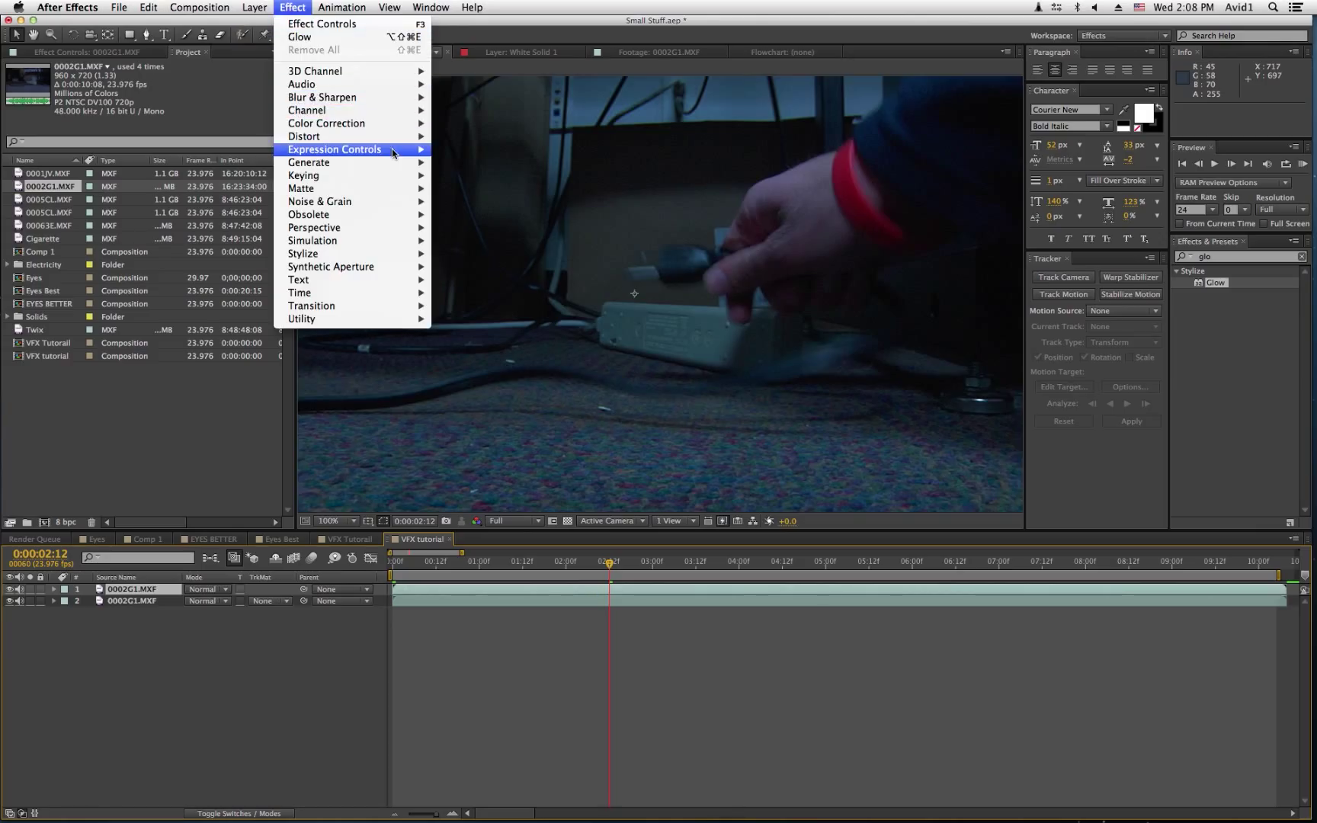
mouse_move(310, 162)
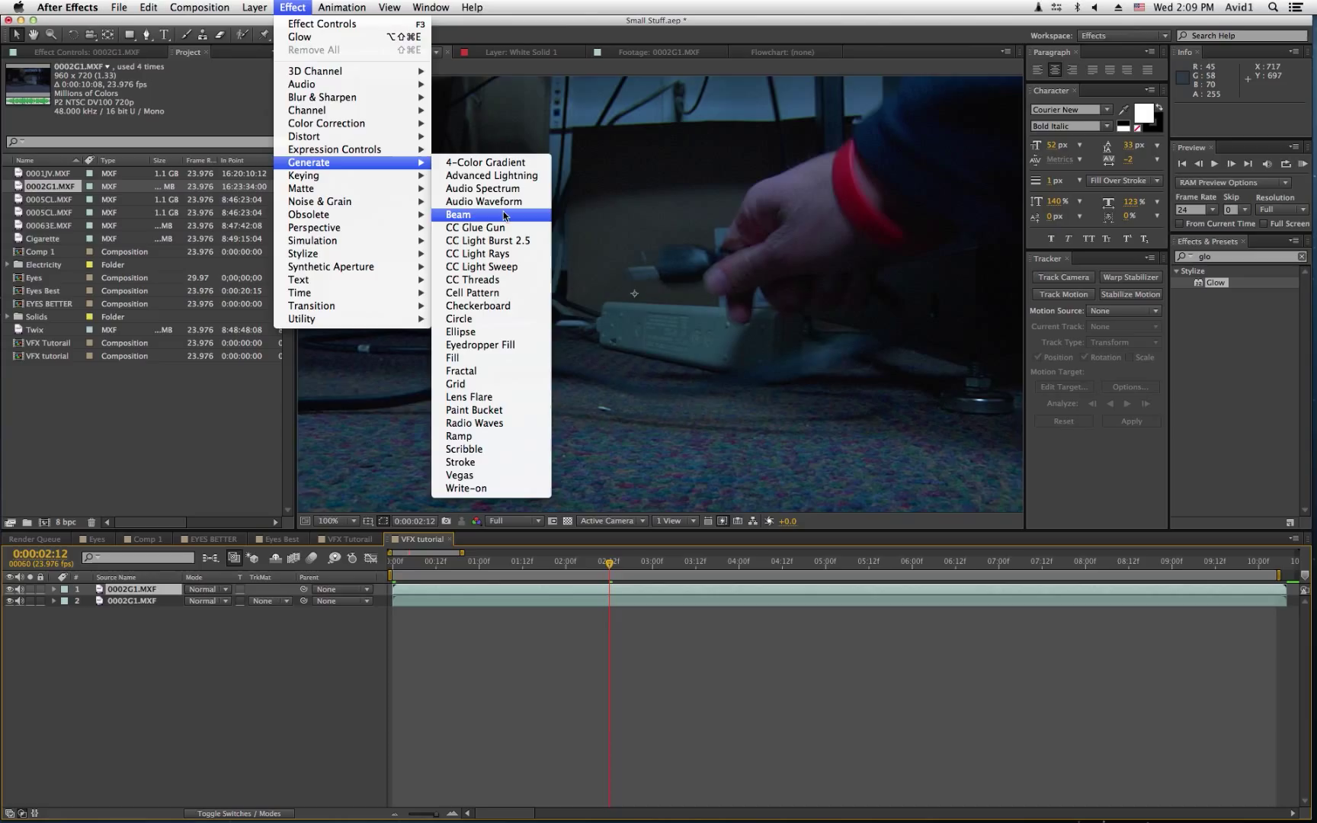
mouse_move(491, 175)
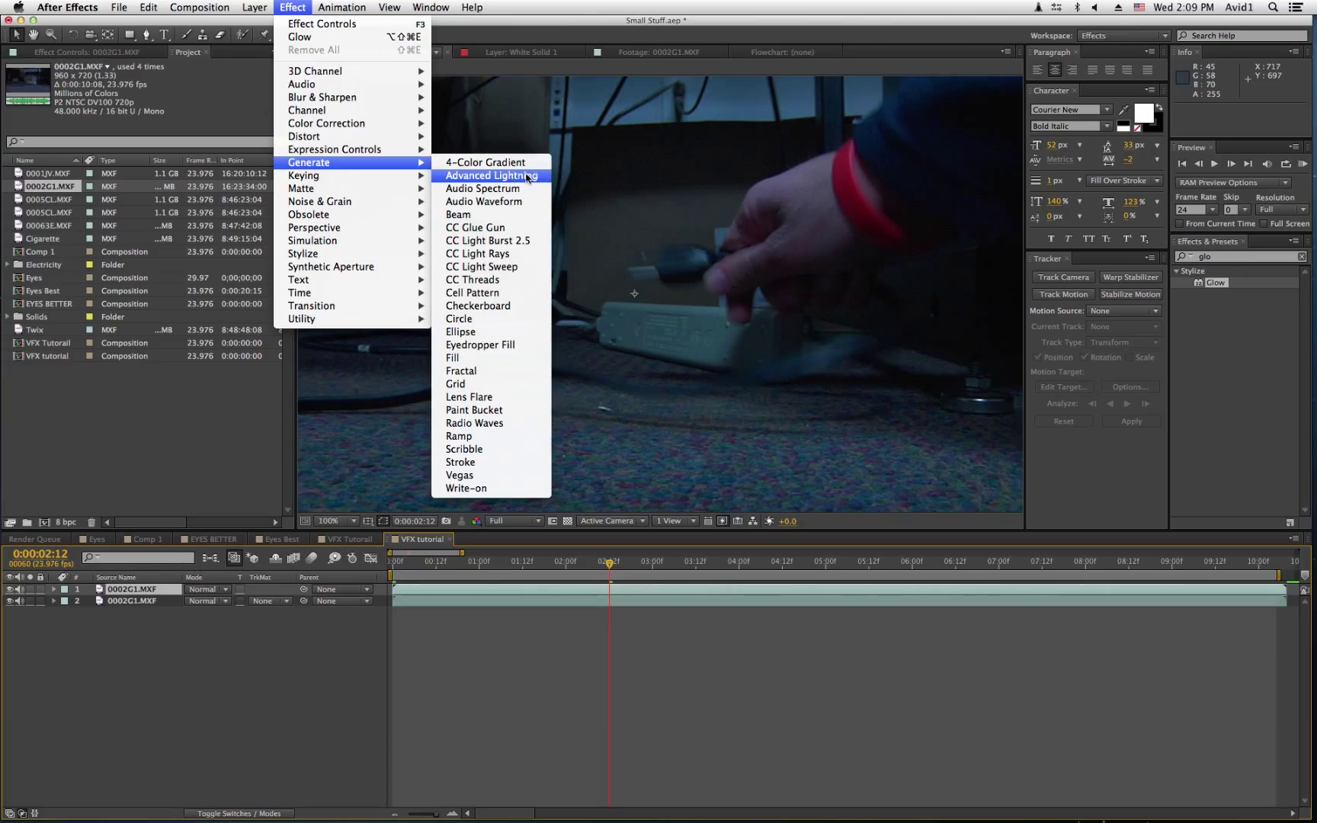
click(491, 175)
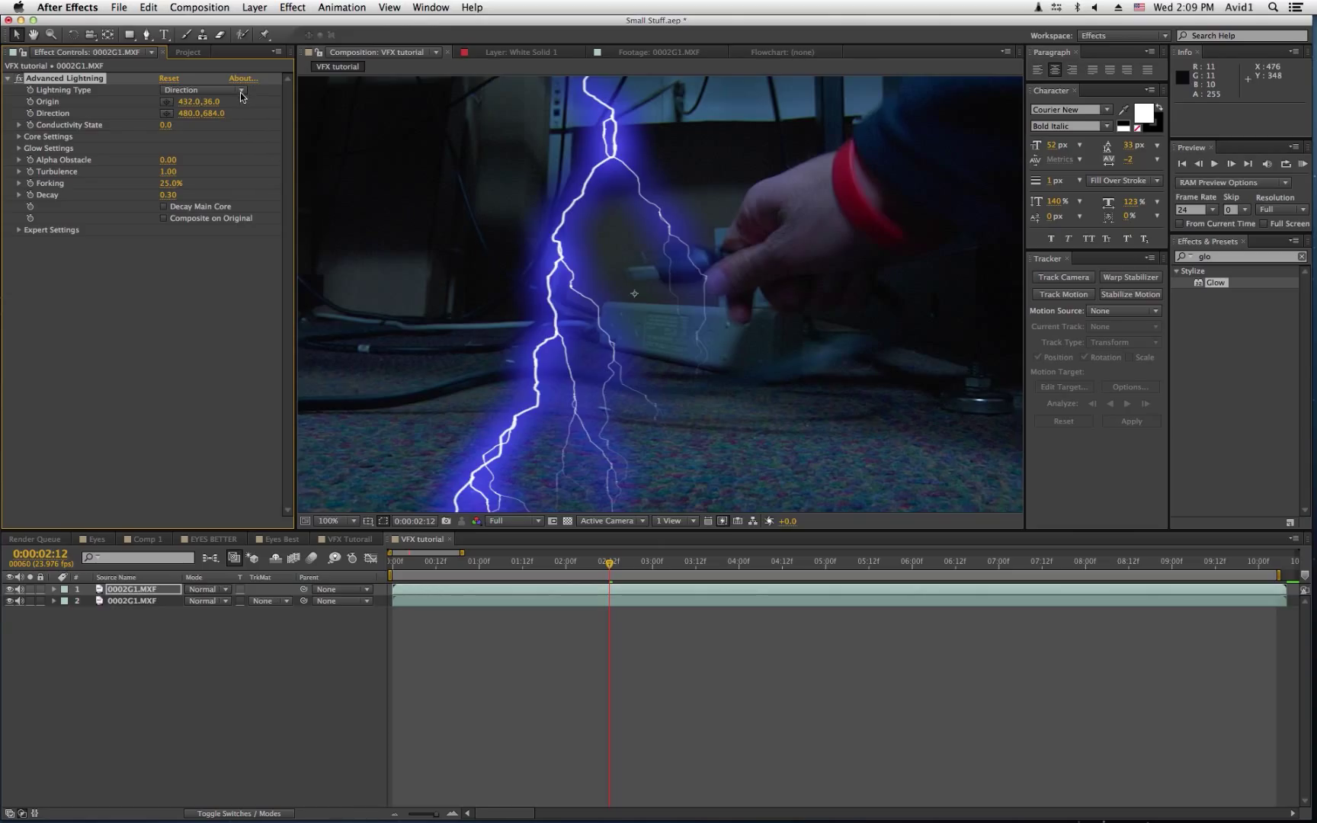
mouse_move(680, 126)
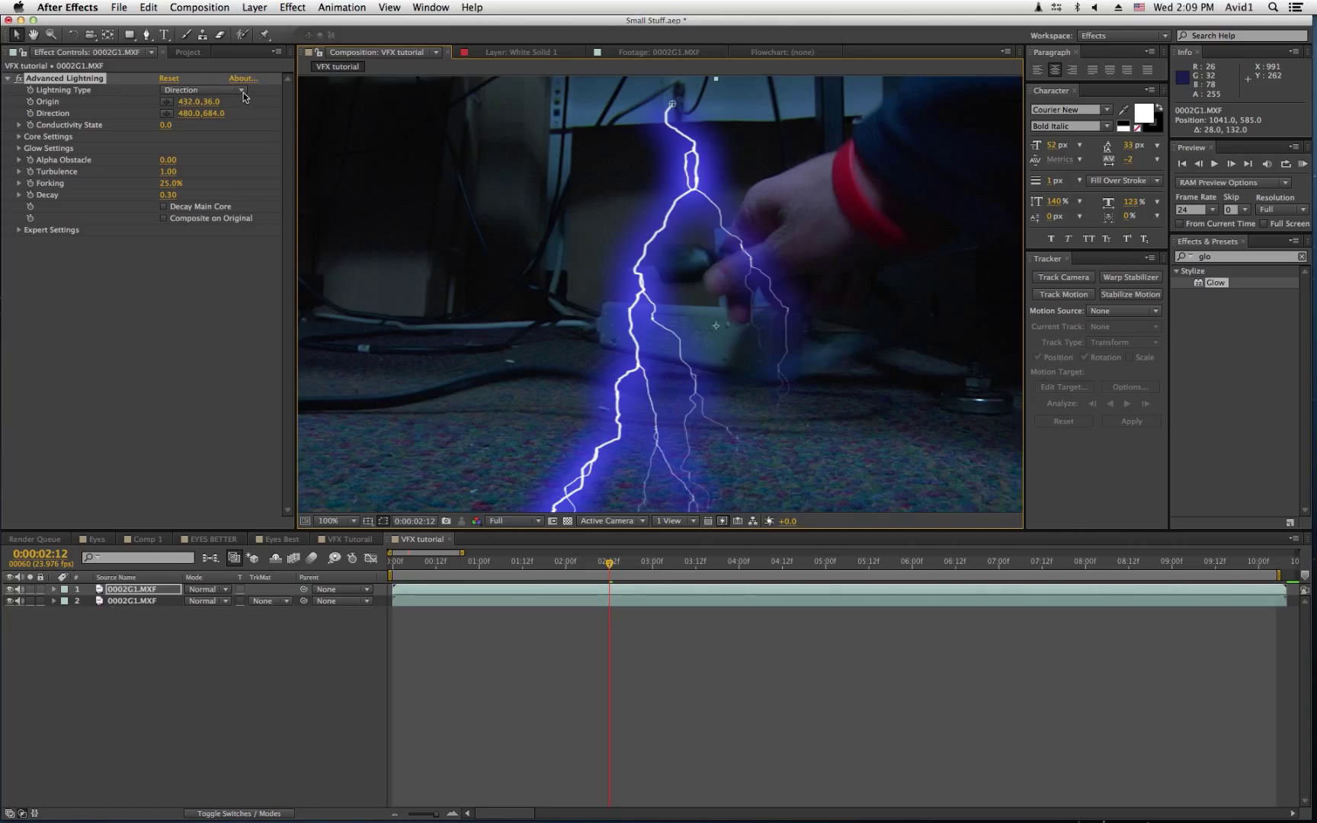
- Set Lightning Type to Strike, then switch it to Breaking for a forking bolt from the plug
click(206, 90)
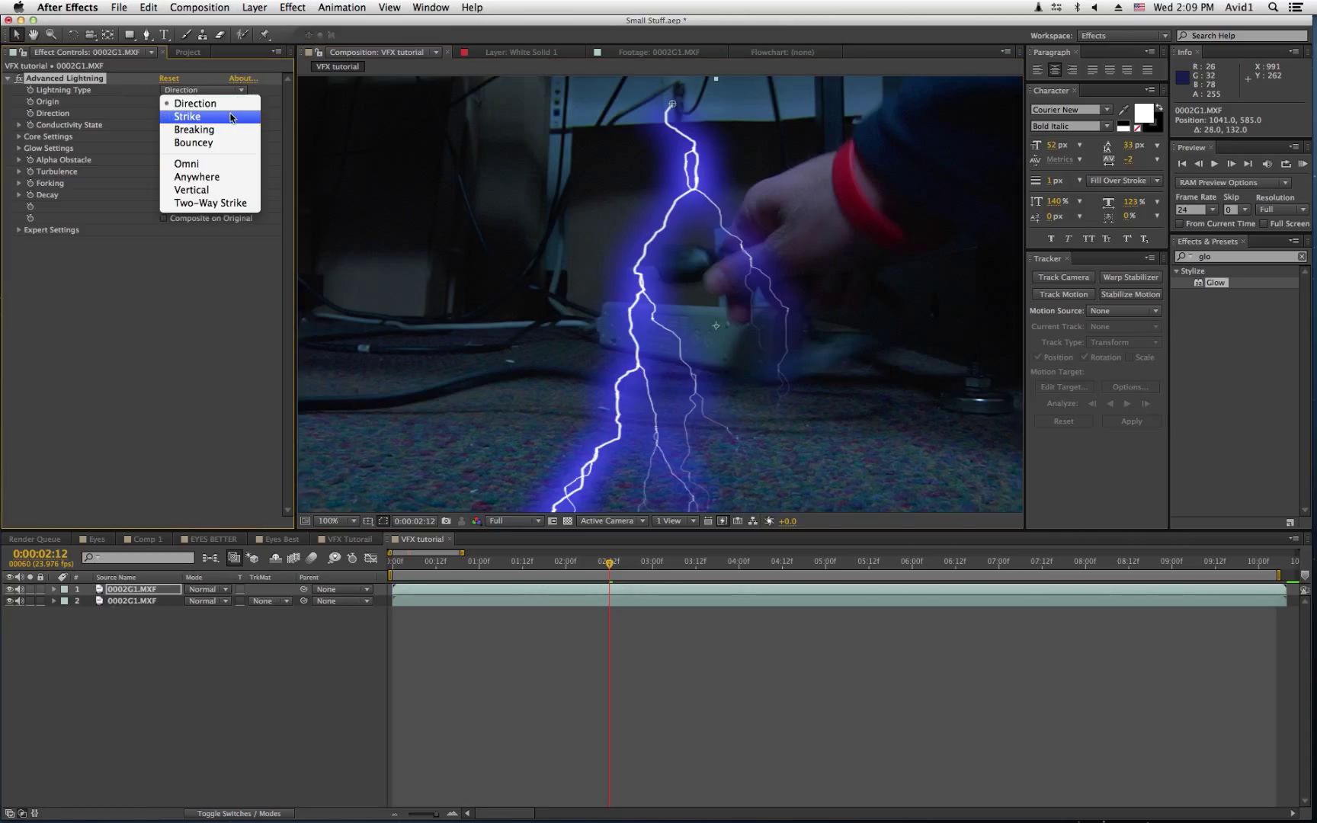
click(186, 115)
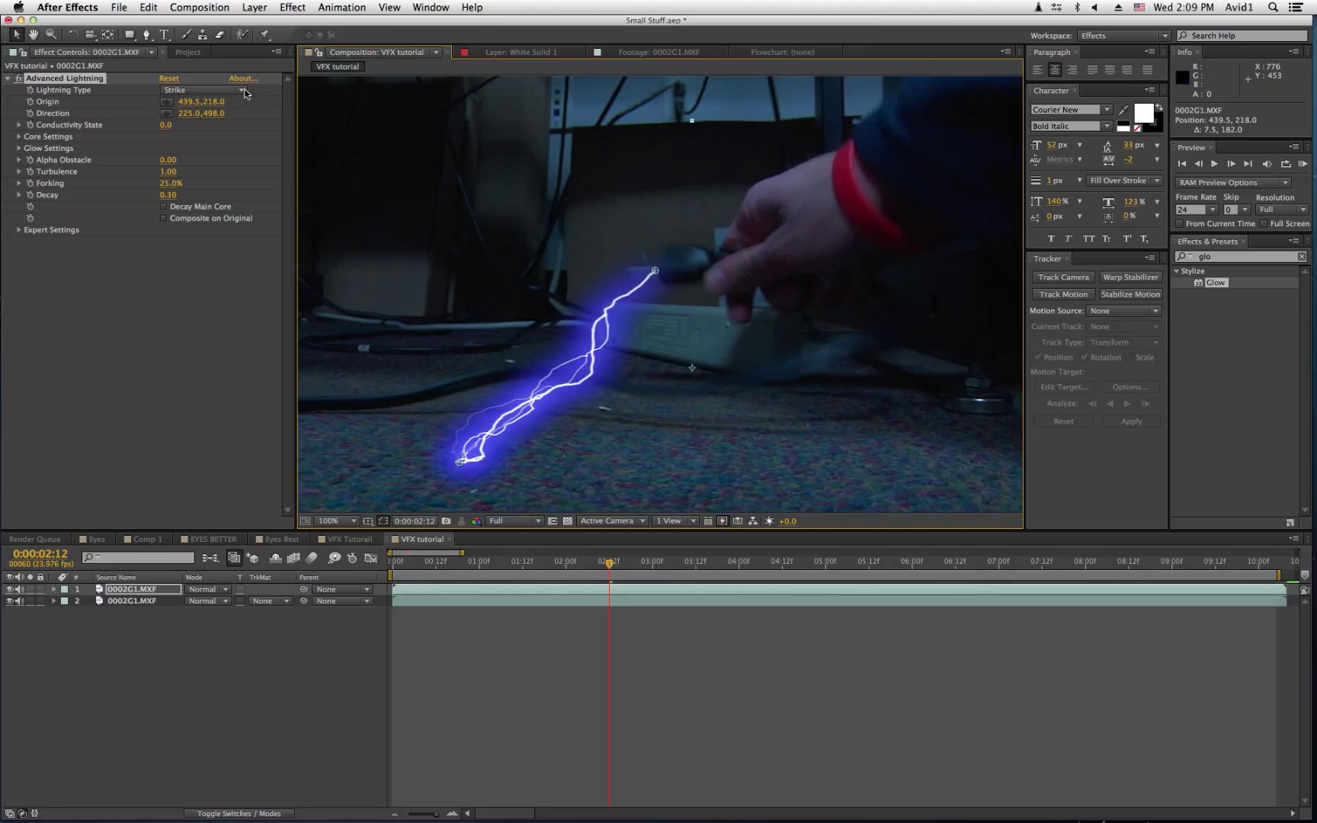
click(206, 90)
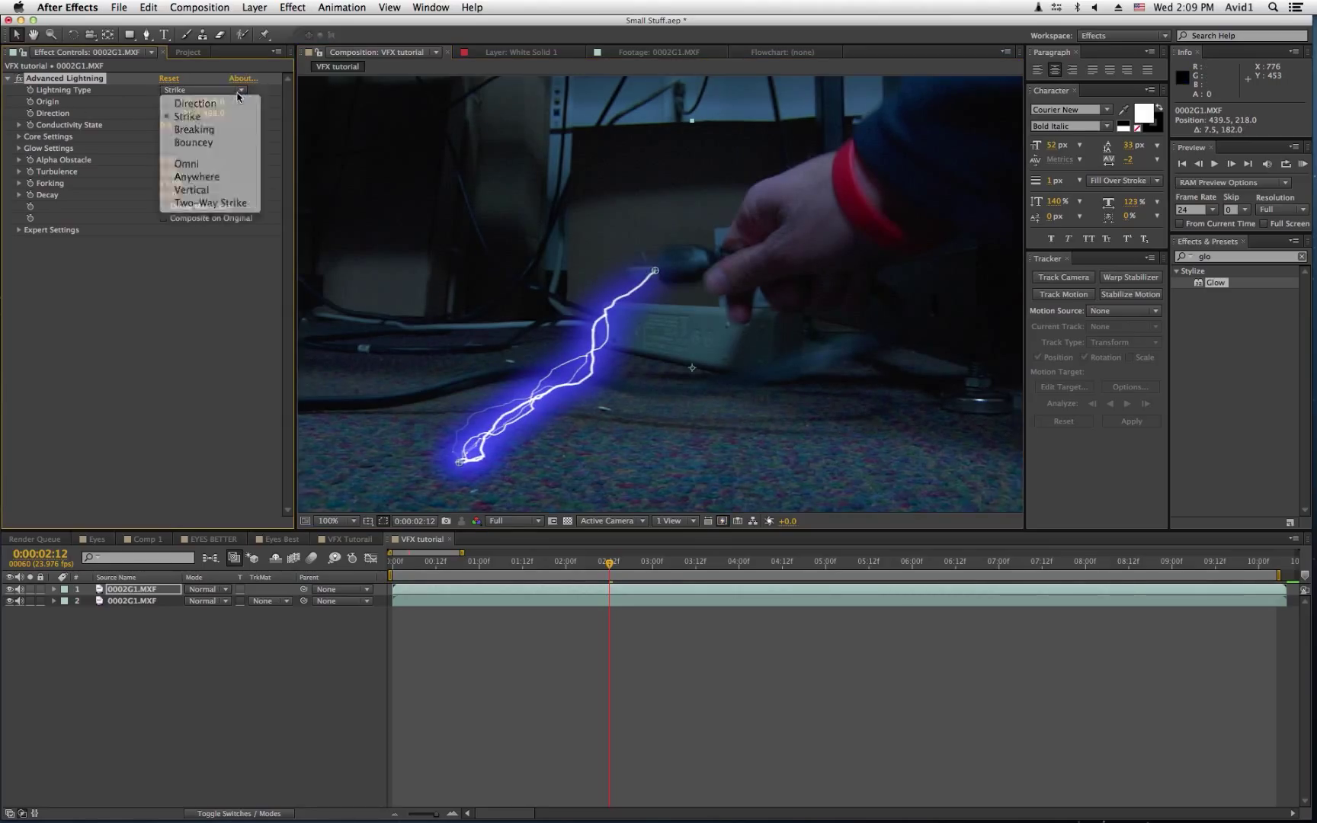
mouse_move(193, 141)
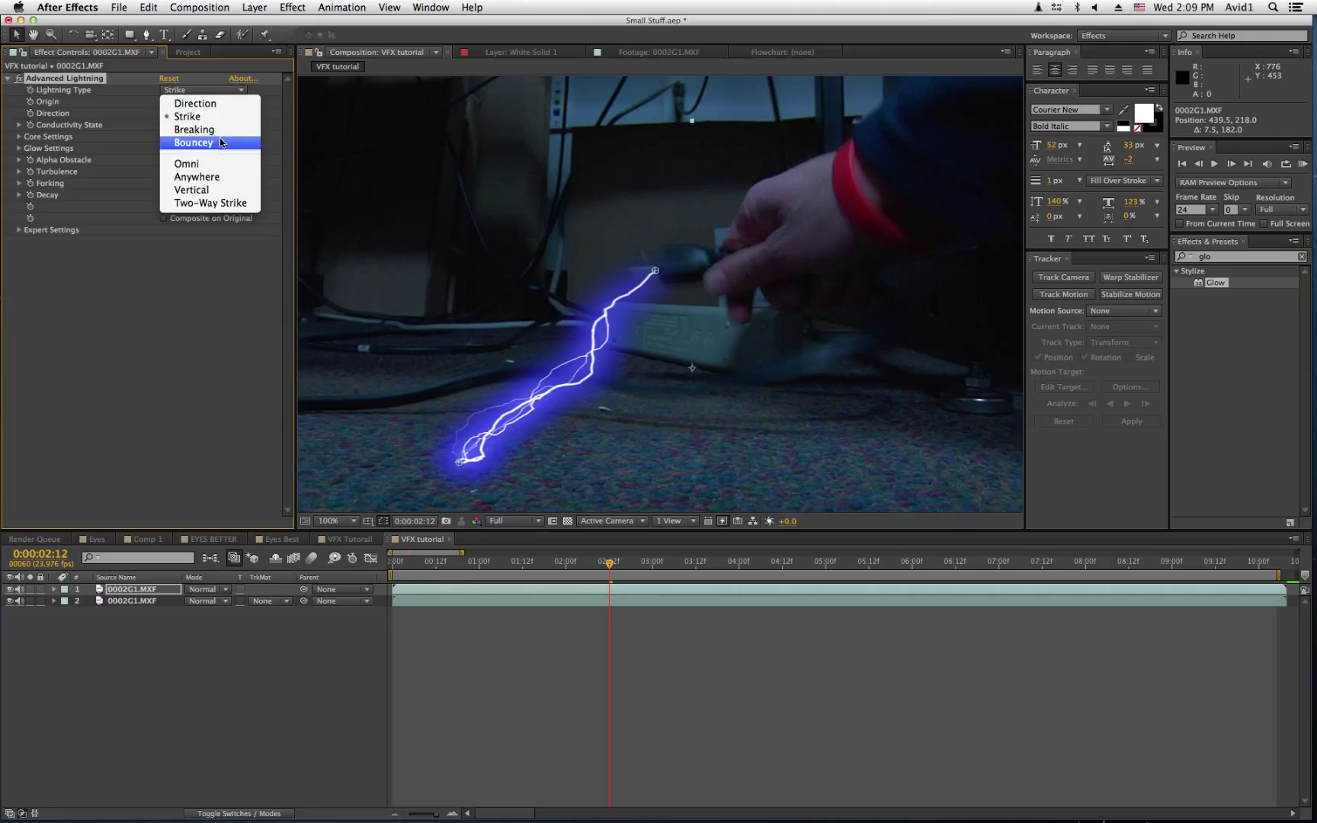
click(193, 129)
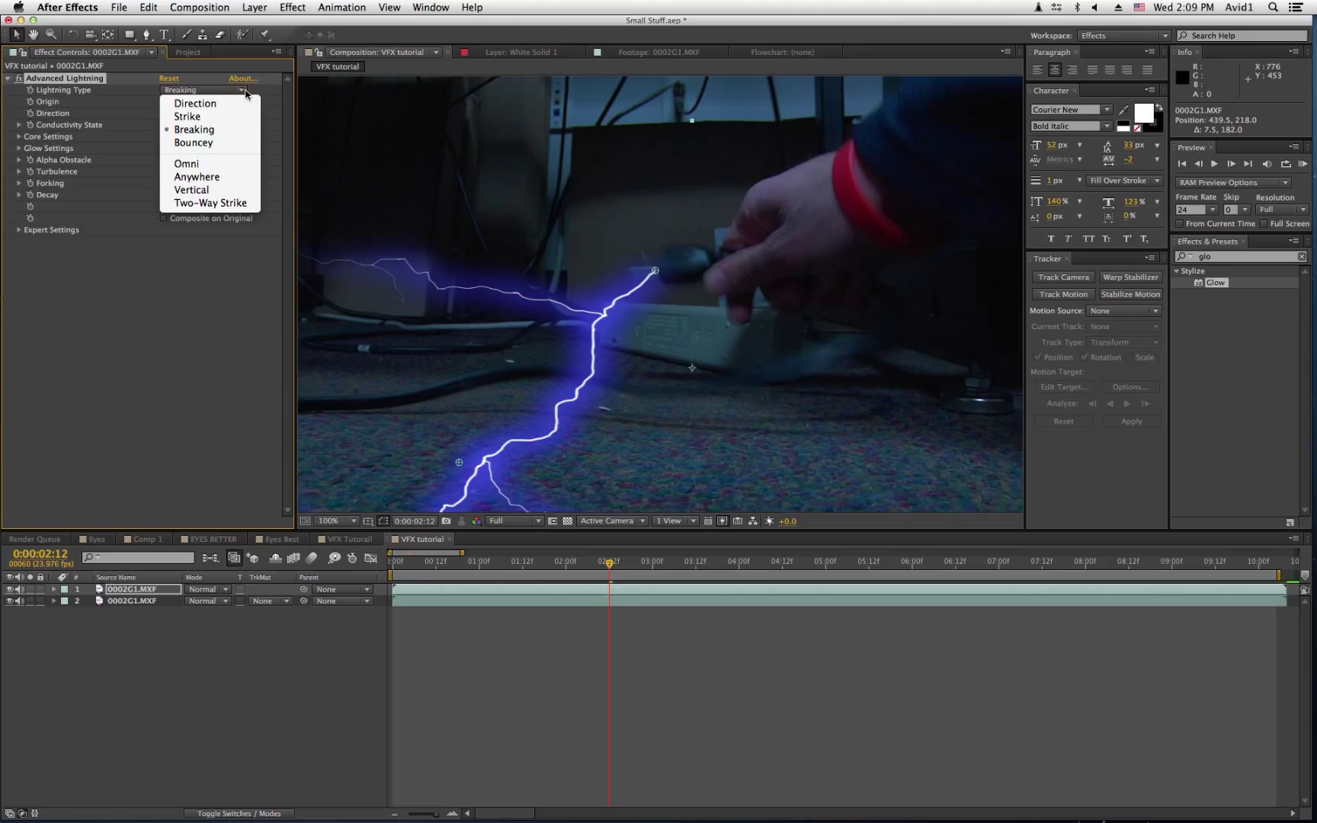
click(194, 129)
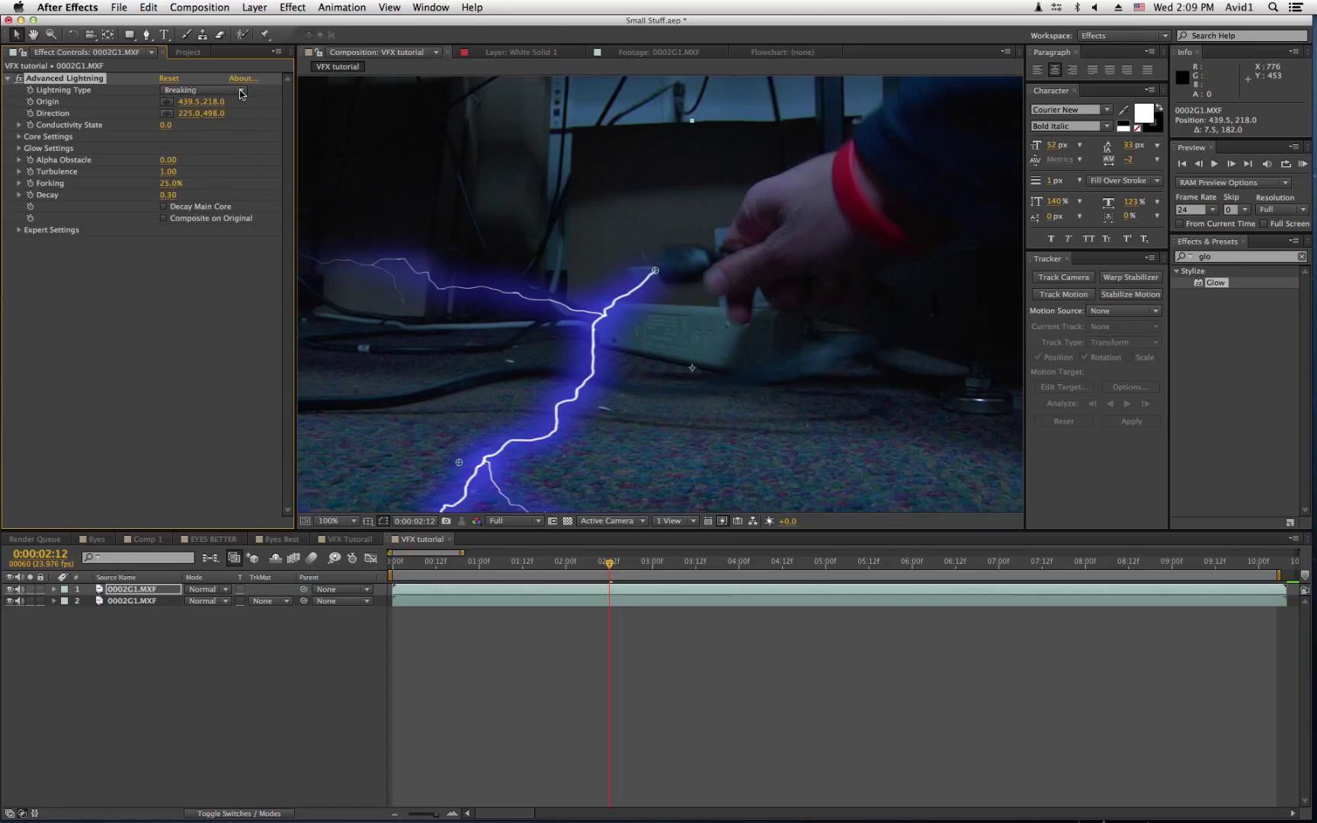
click(201, 90)
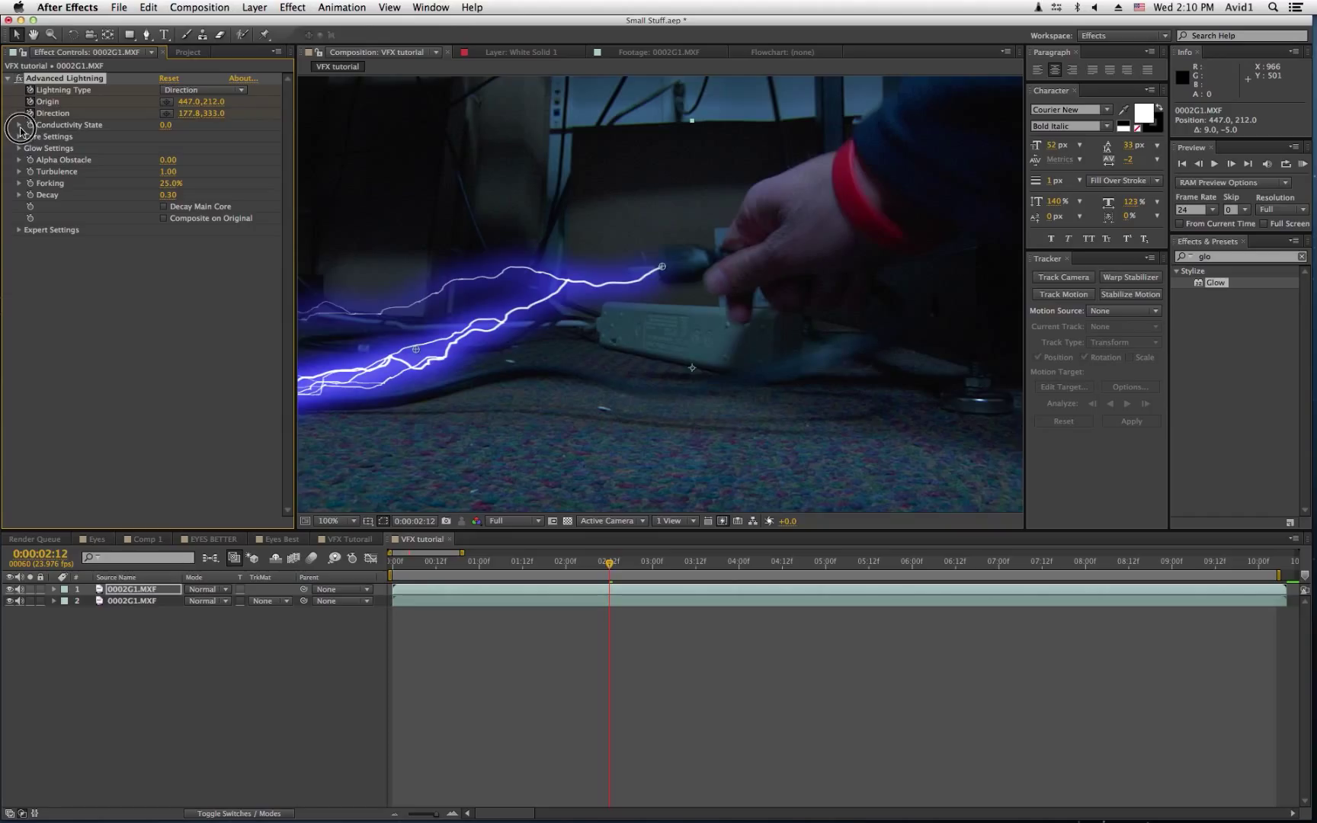
- Reveal the Conductivity State setting, still at zero
click(18, 125)
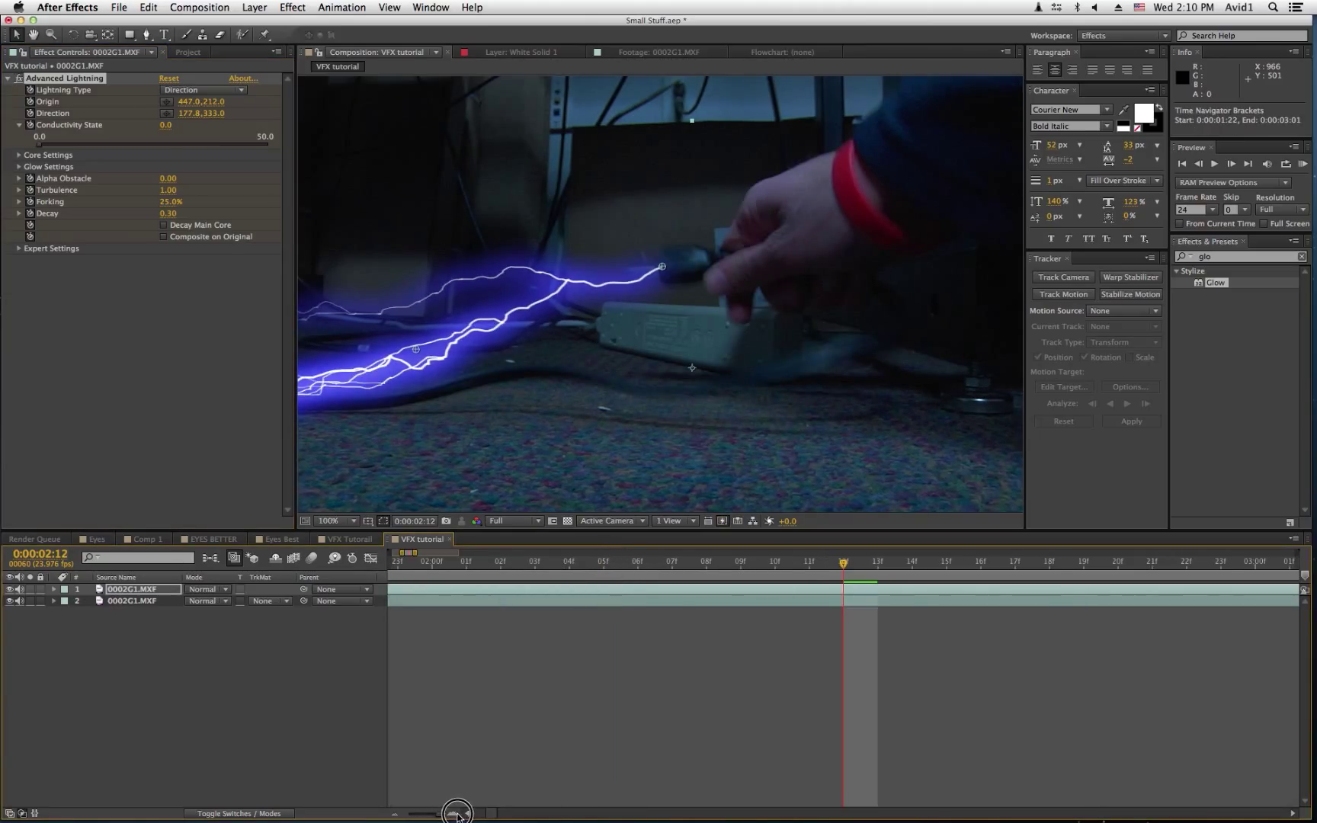
mouse_move(704, 341)
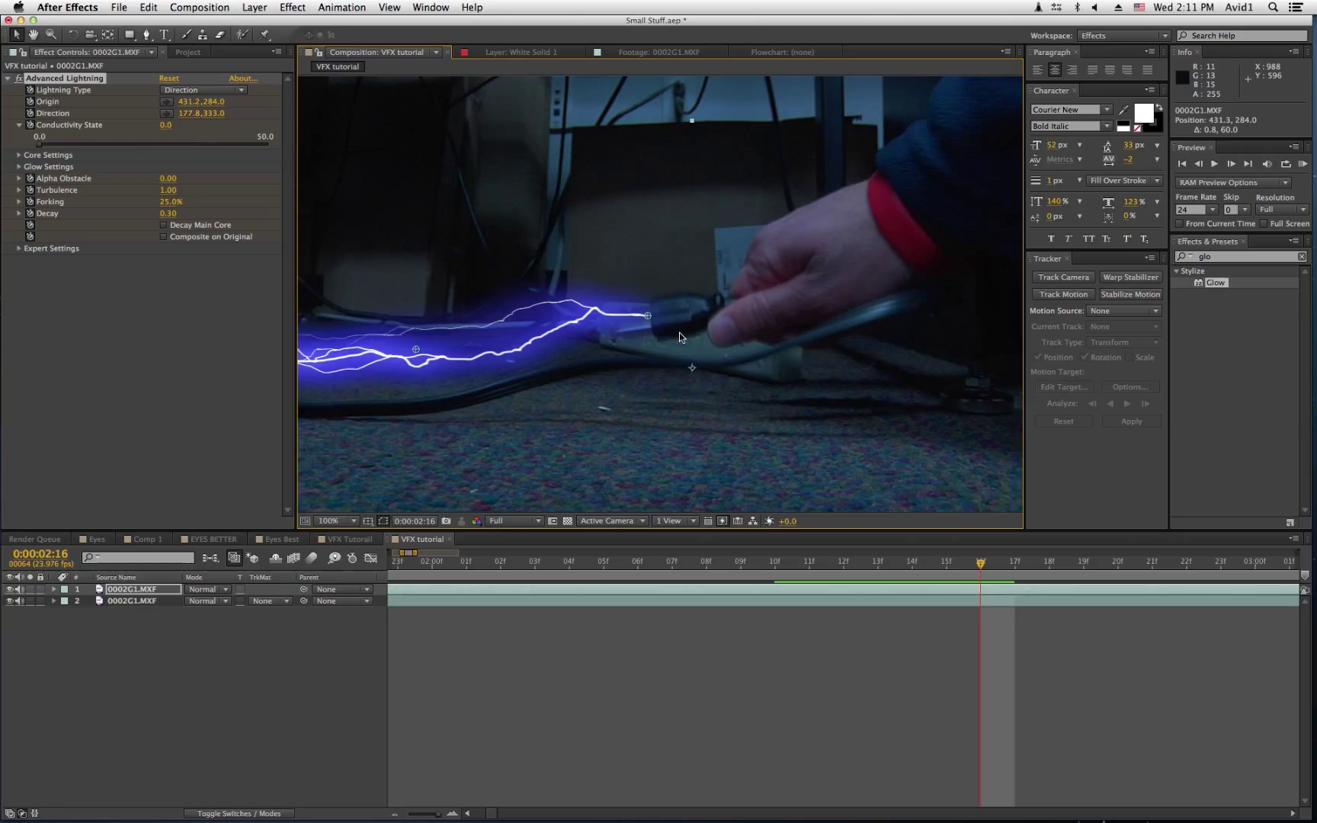
mouse_move(1008, 583)
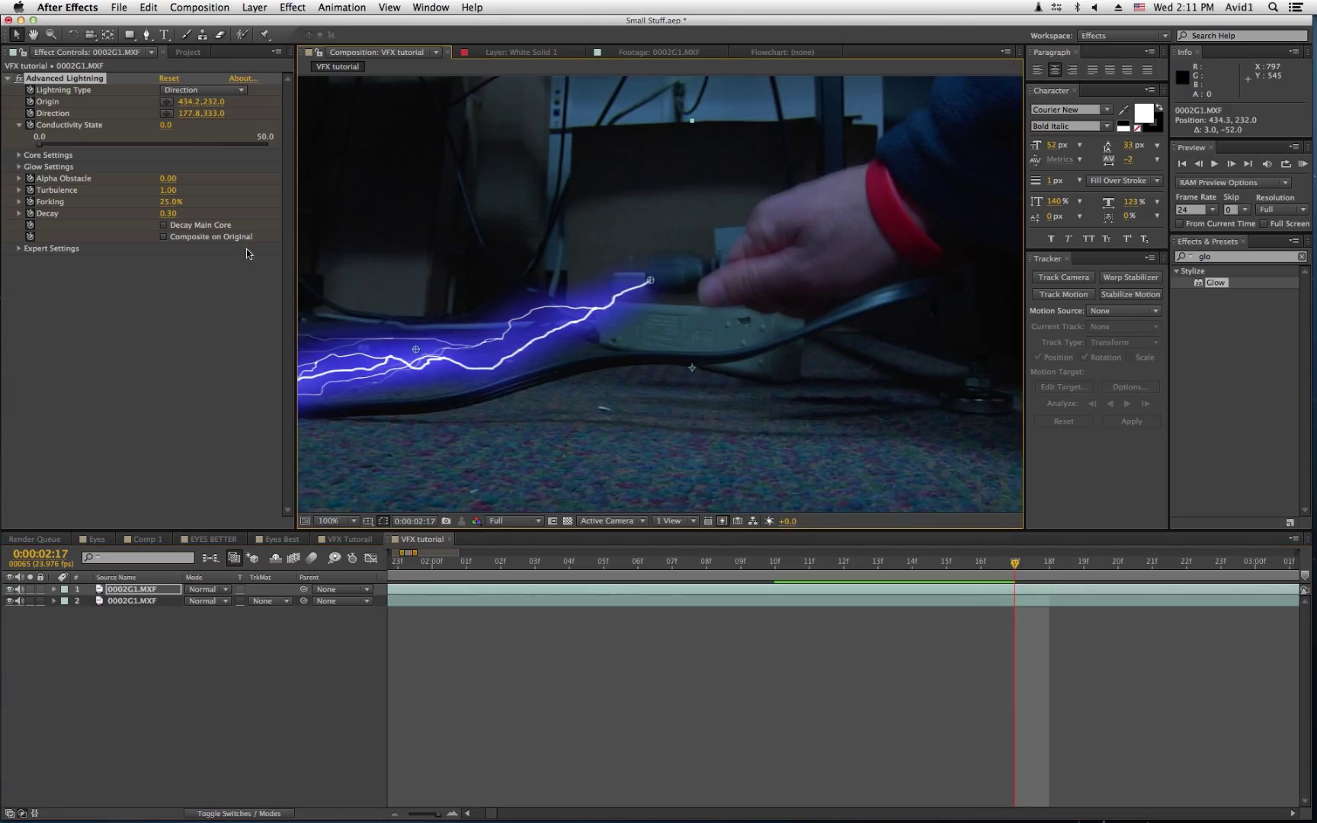
- Scrub Forking to 43% and Turbulence to 0.98 for heavier branching
drag(168, 191, 218, 195)
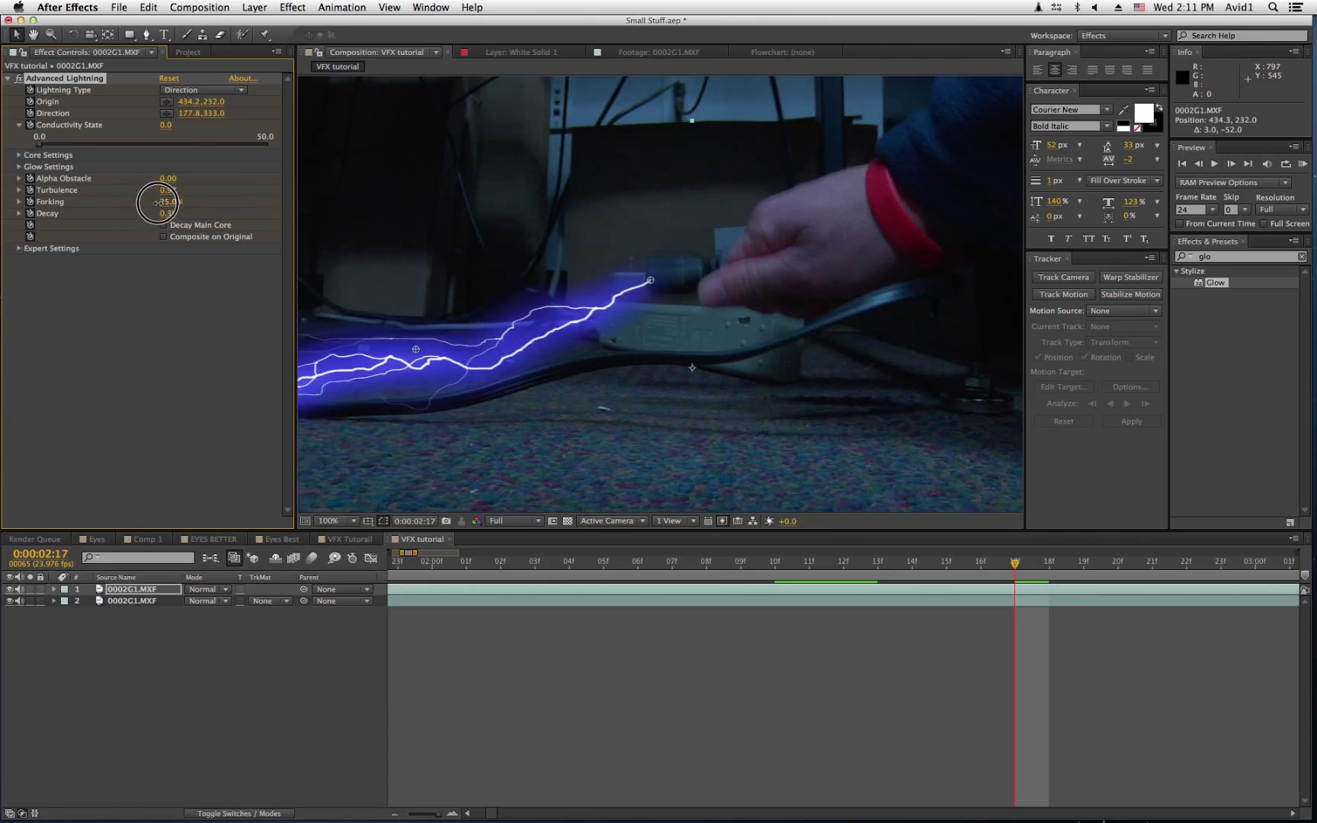
drag(172, 199, 151, 200)
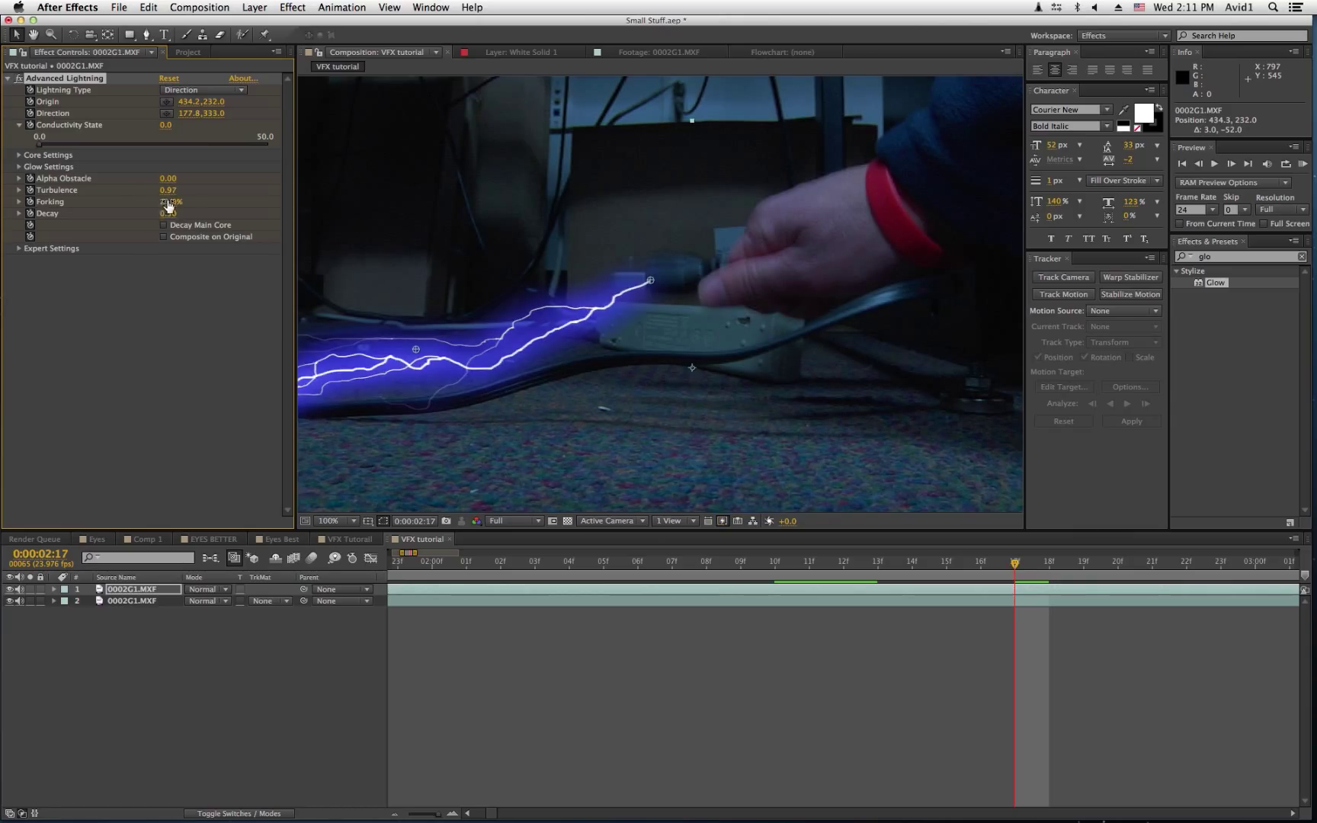
drag(171, 202, 180, 201)
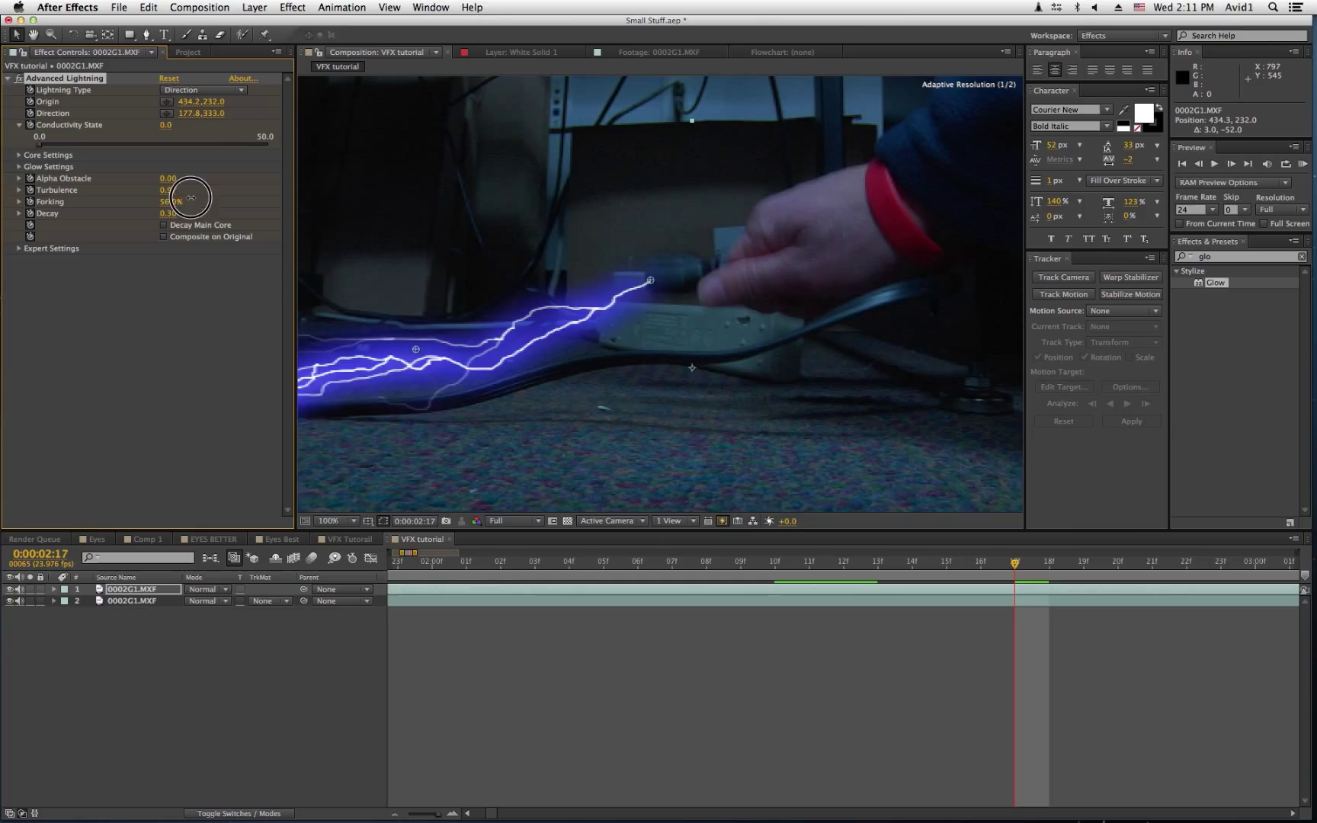
drag(193, 196, 206, 195)
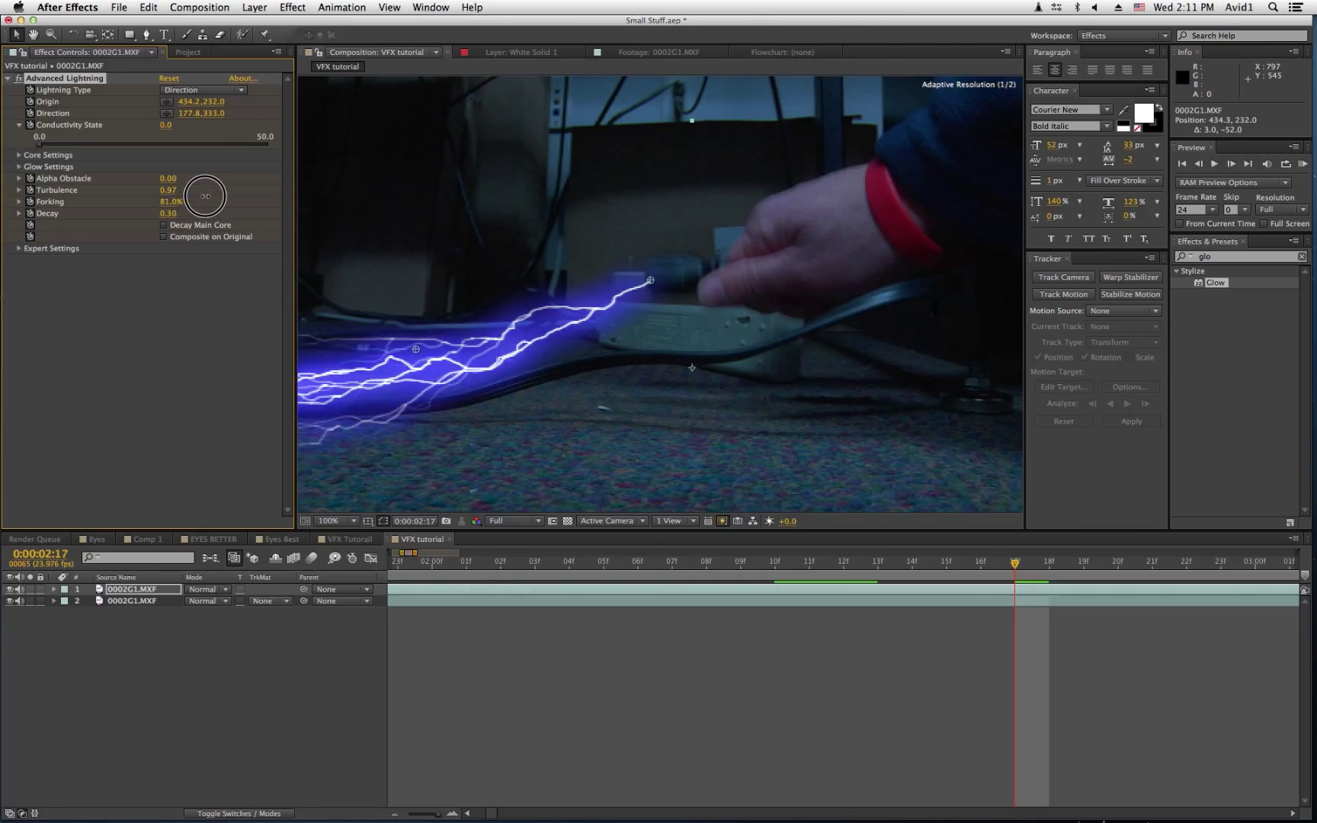
drag(204, 195, 172, 188)
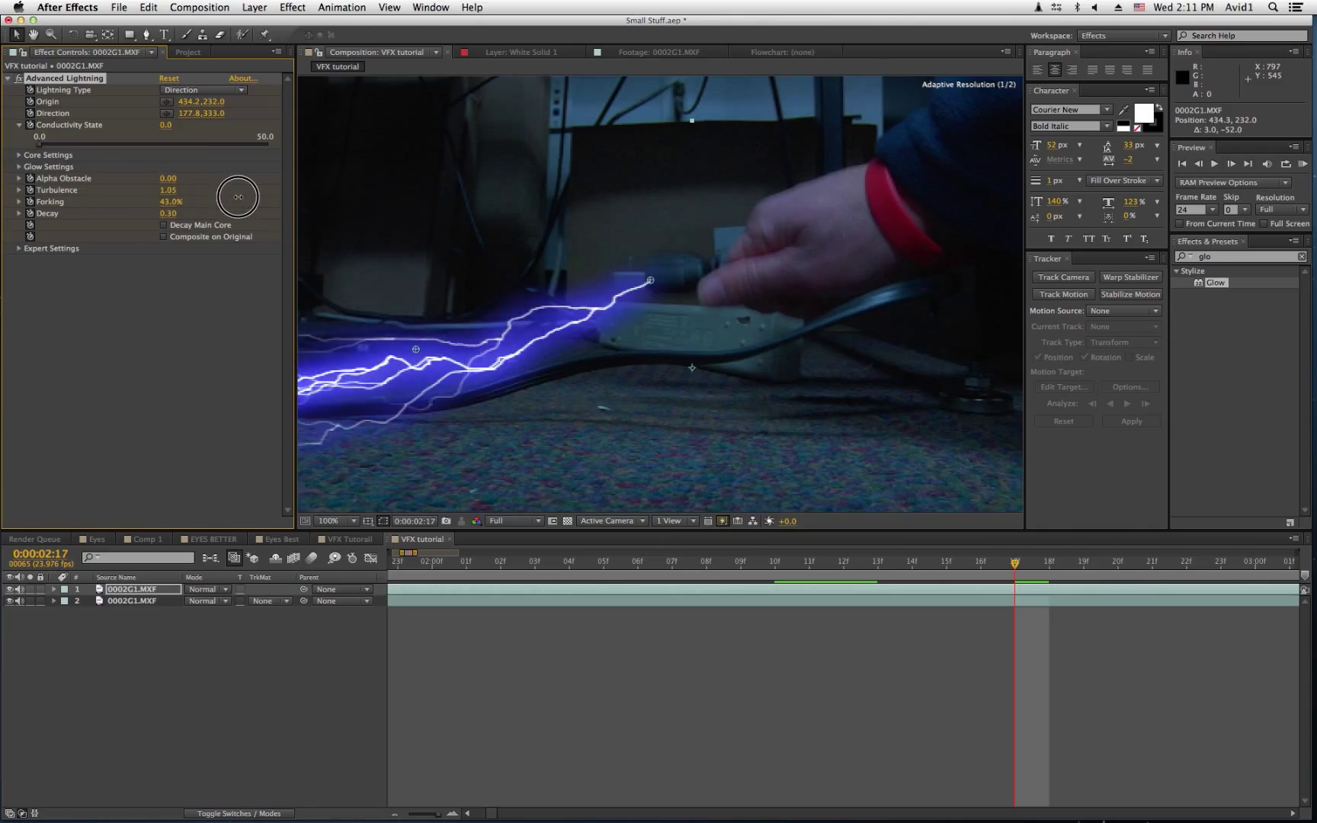
drag(205, 196, 197, 197)
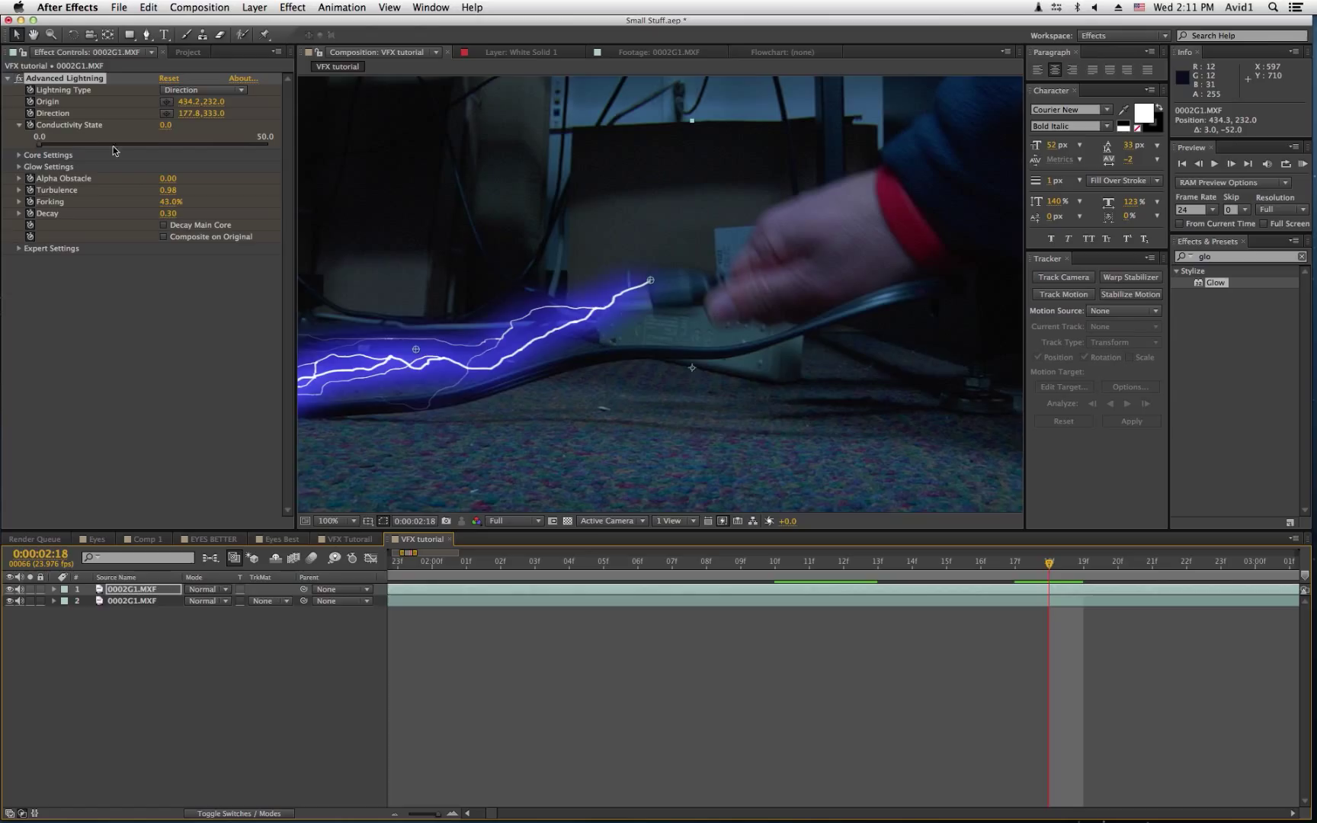
mouse_move(116, 141)
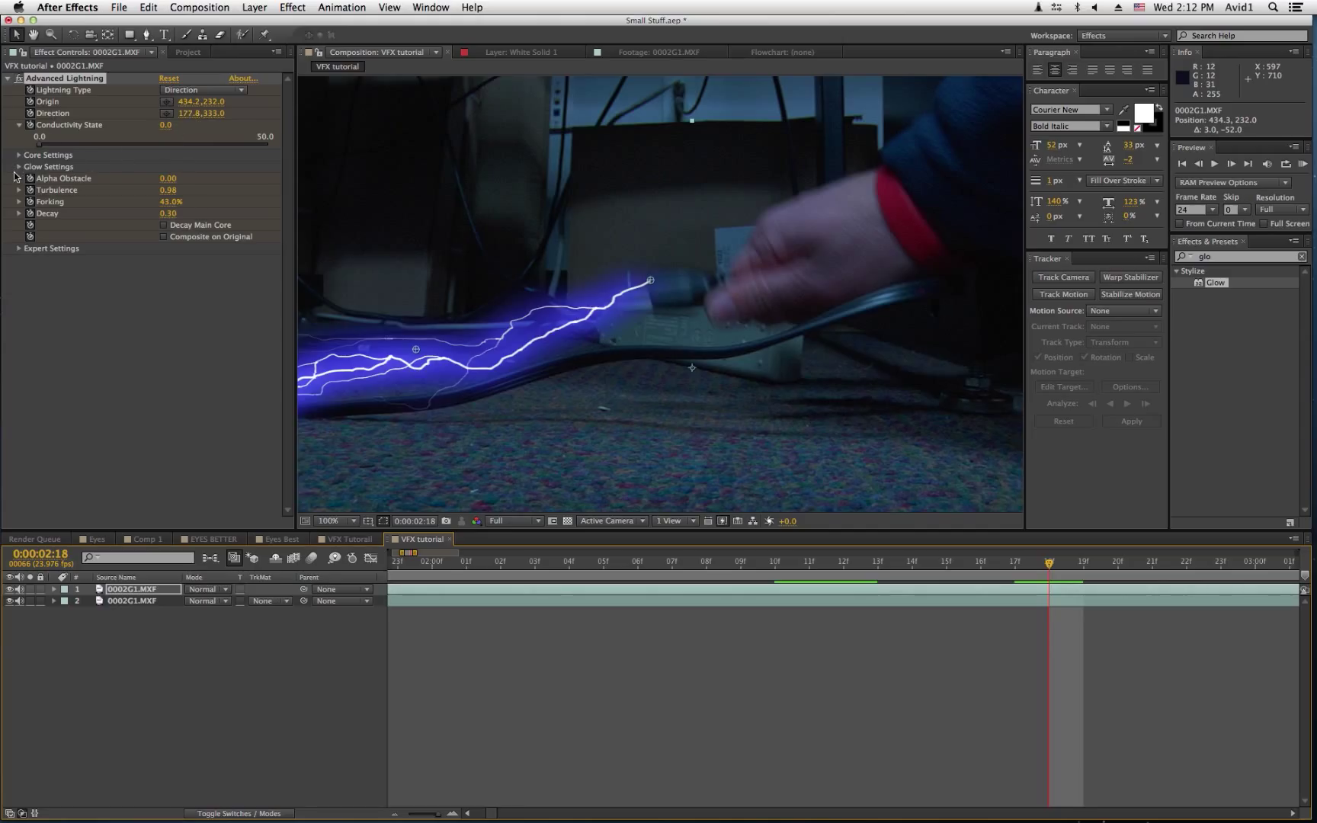
- Reveal the Glow Settings showing radius 50, opacity 50% and blue glow colour
click(18, 167)
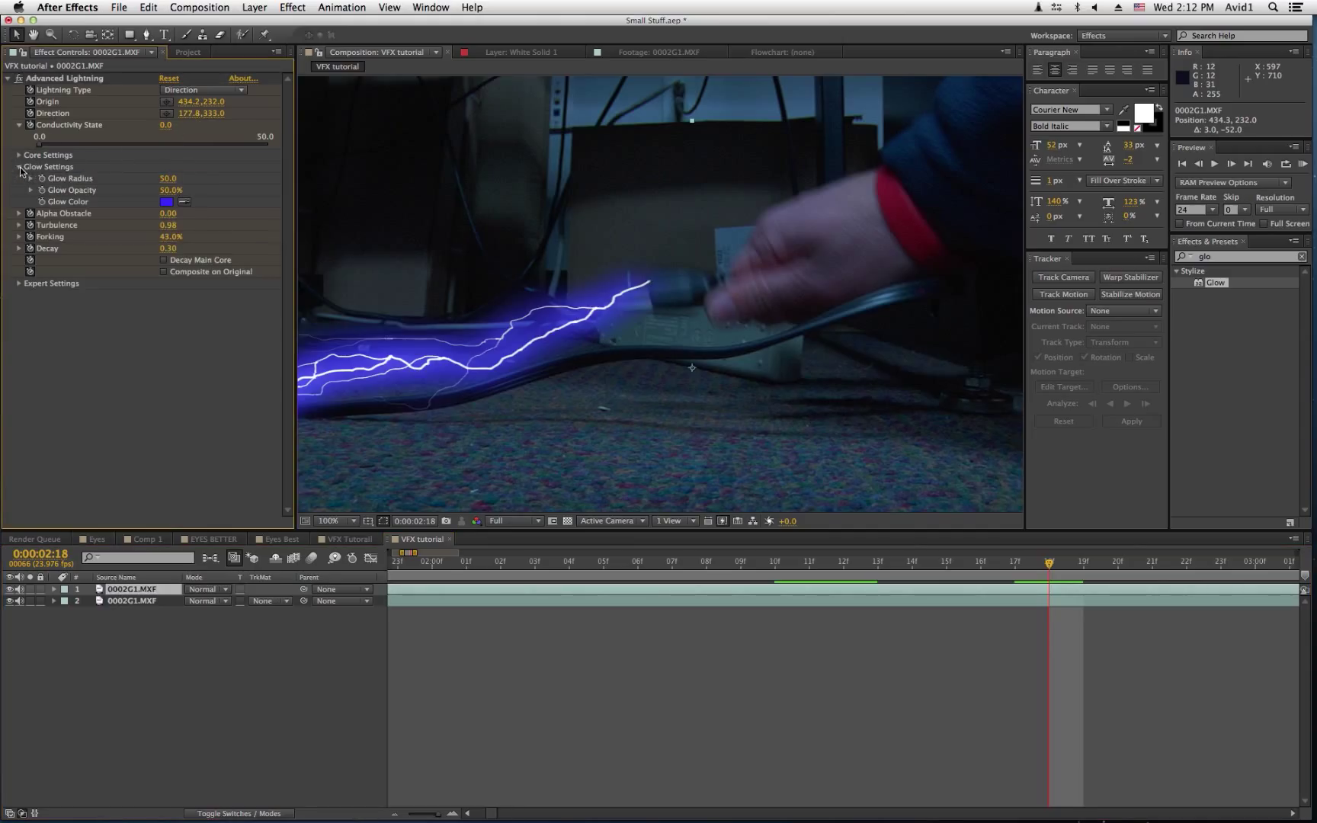
mouse_move(391, 252)
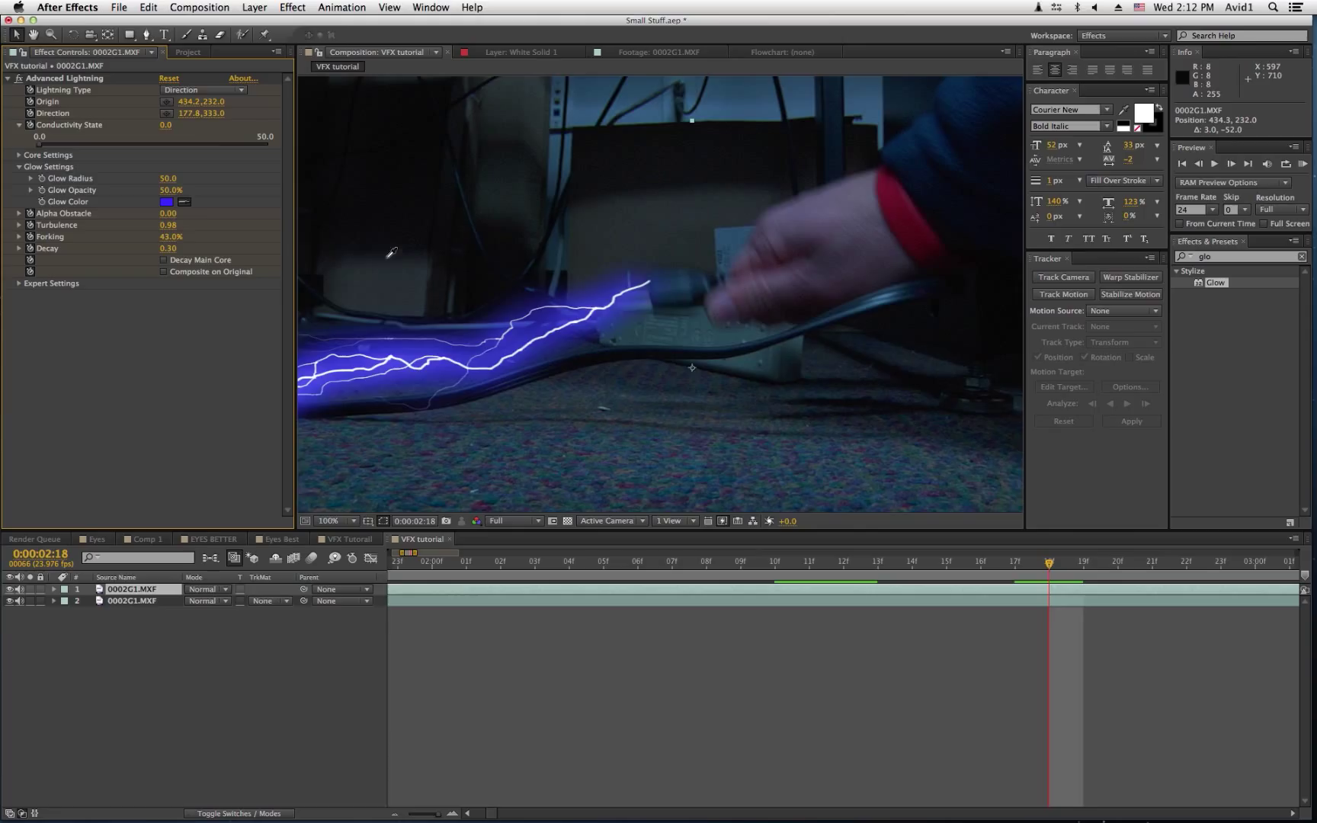
mouse_move(345, 263)
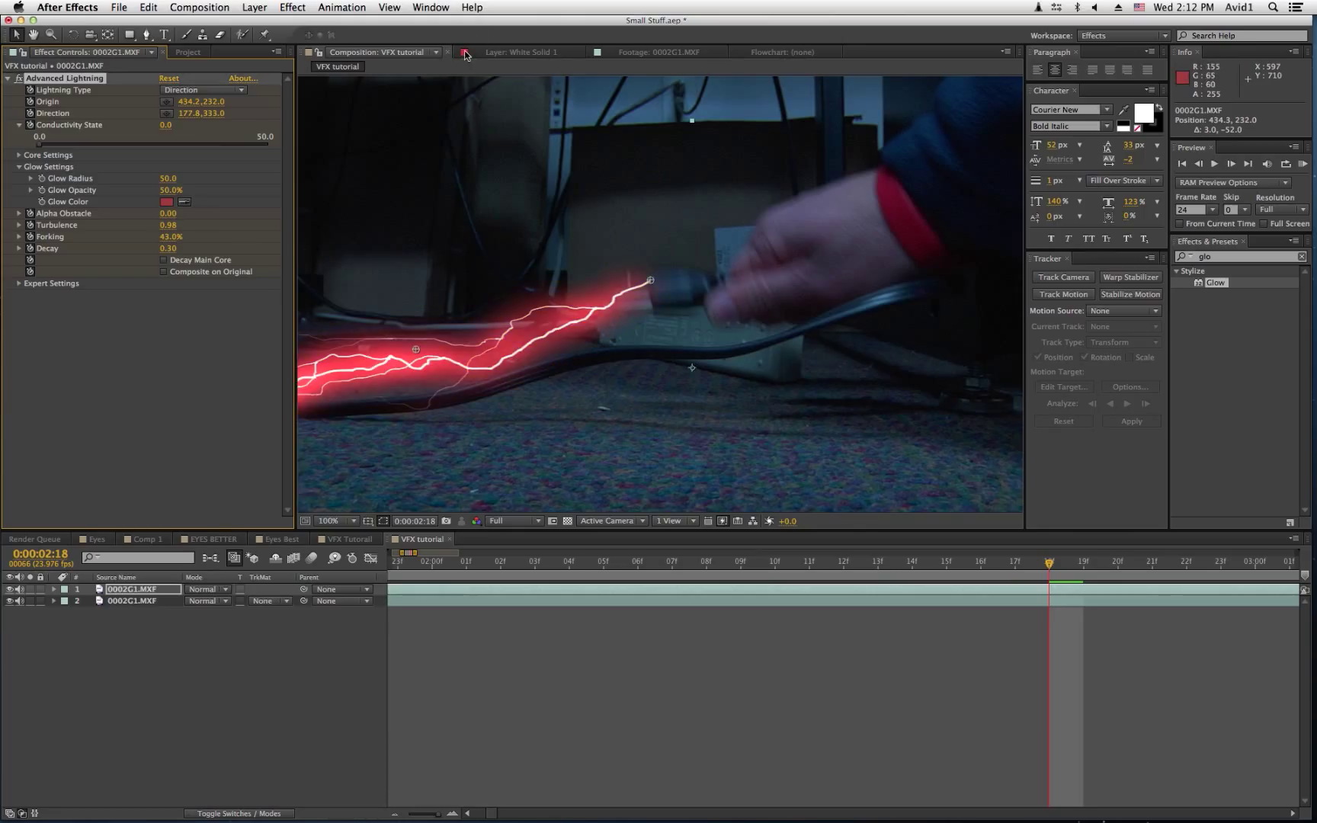
mouse_move(691, 399)
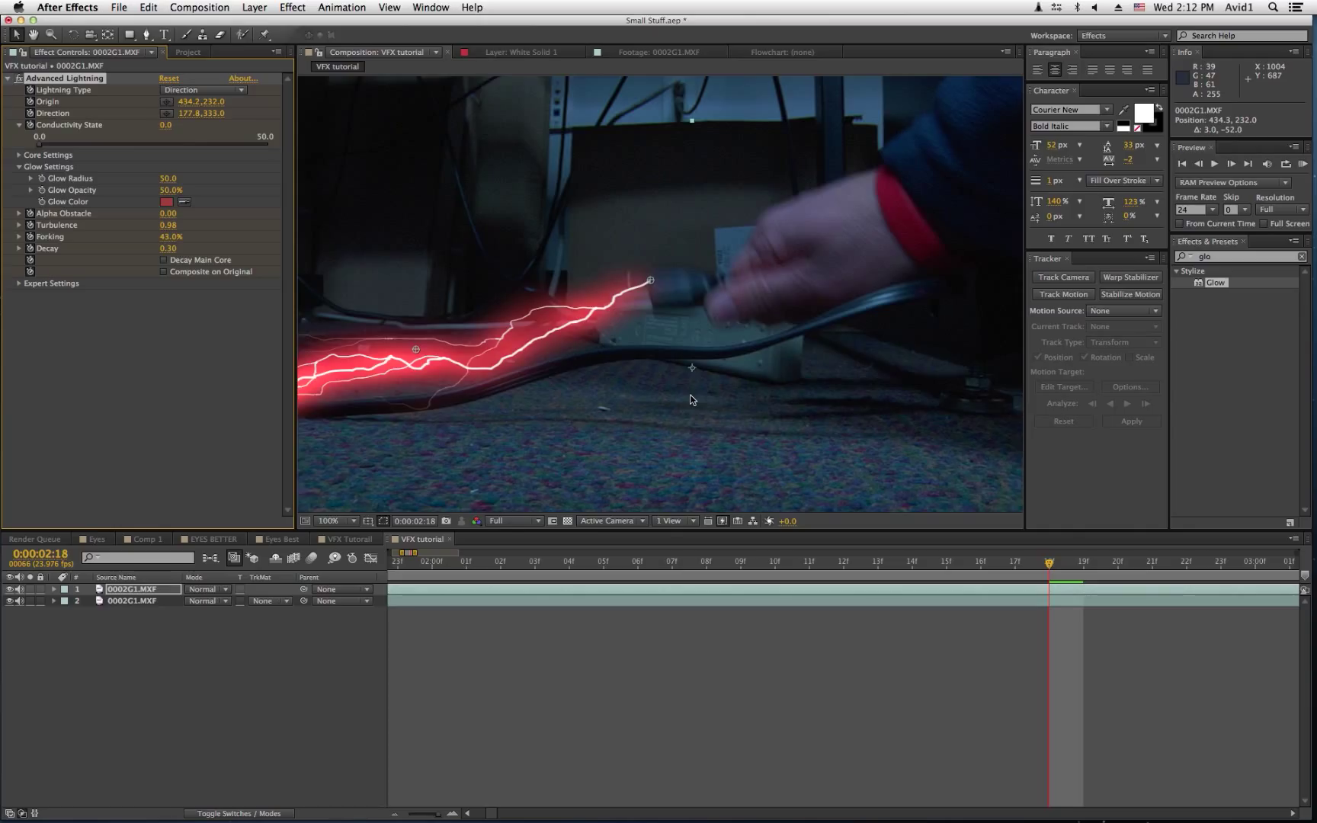
mouse_move(227, 234)
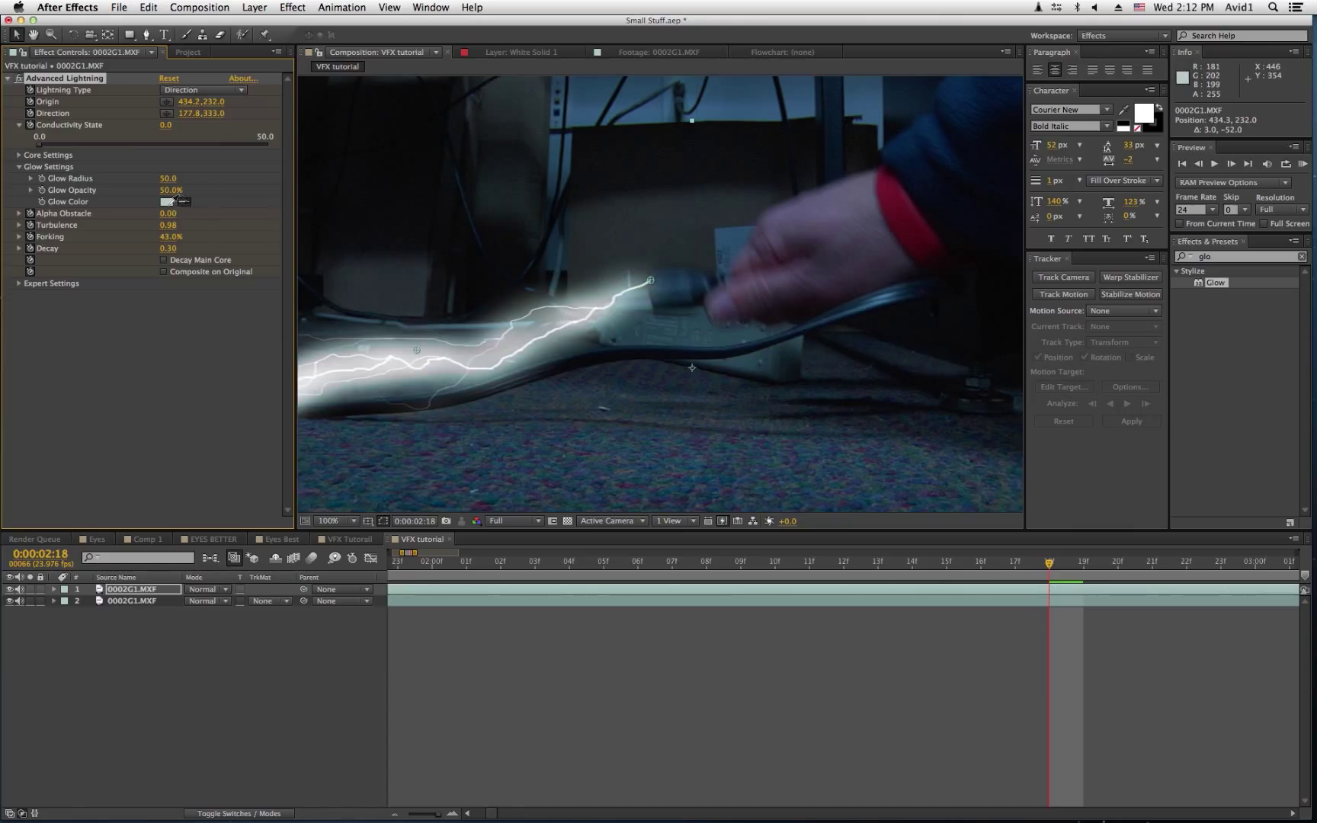
click(169, 201)
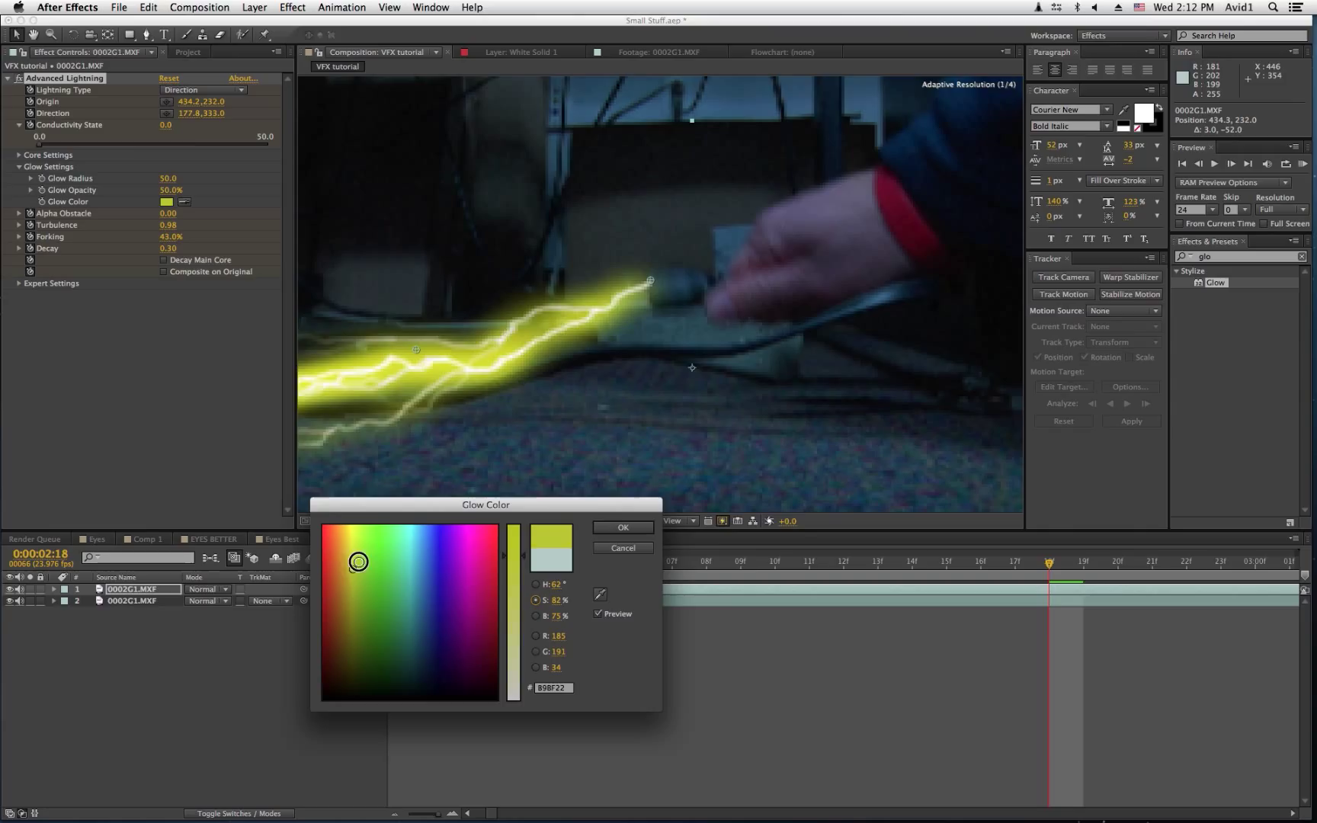
click(457, 618)
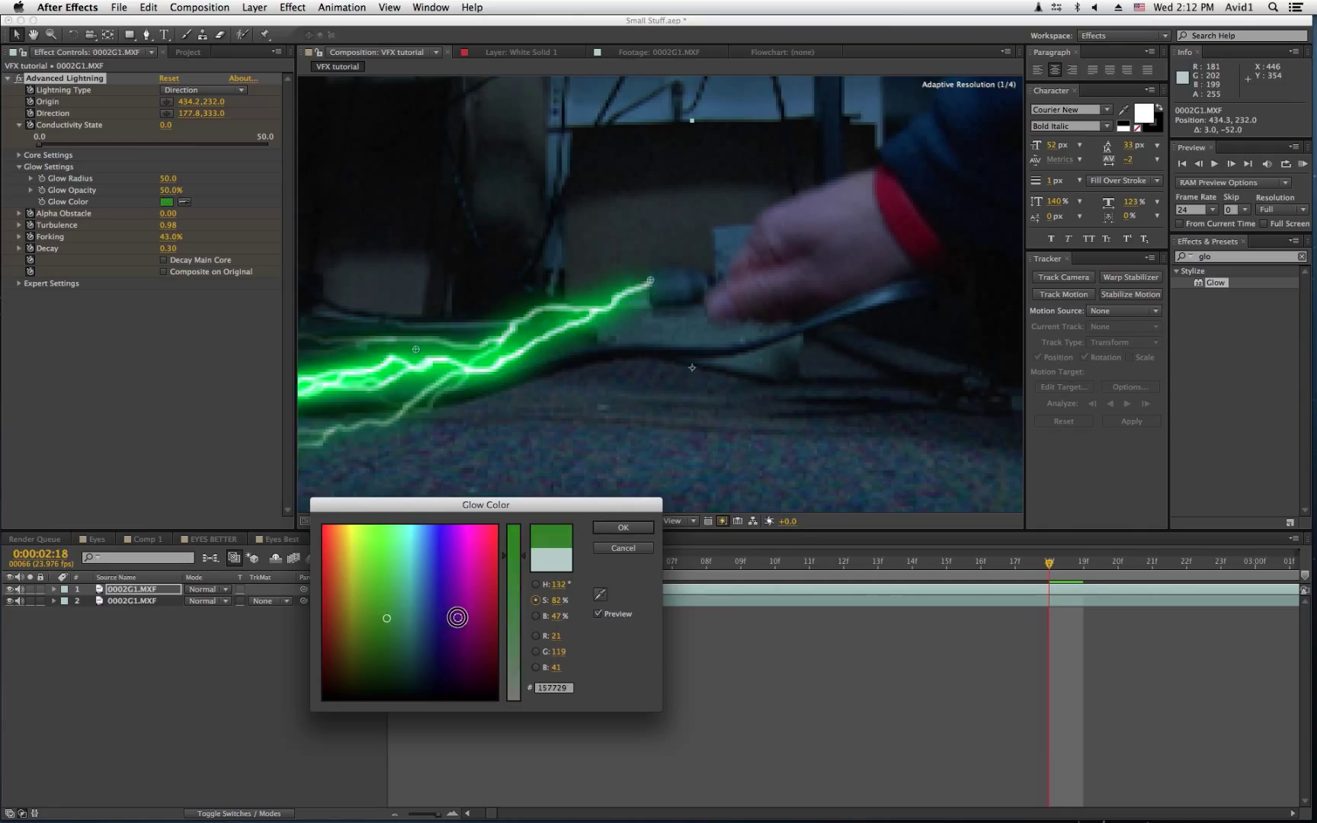
click(485, 614)
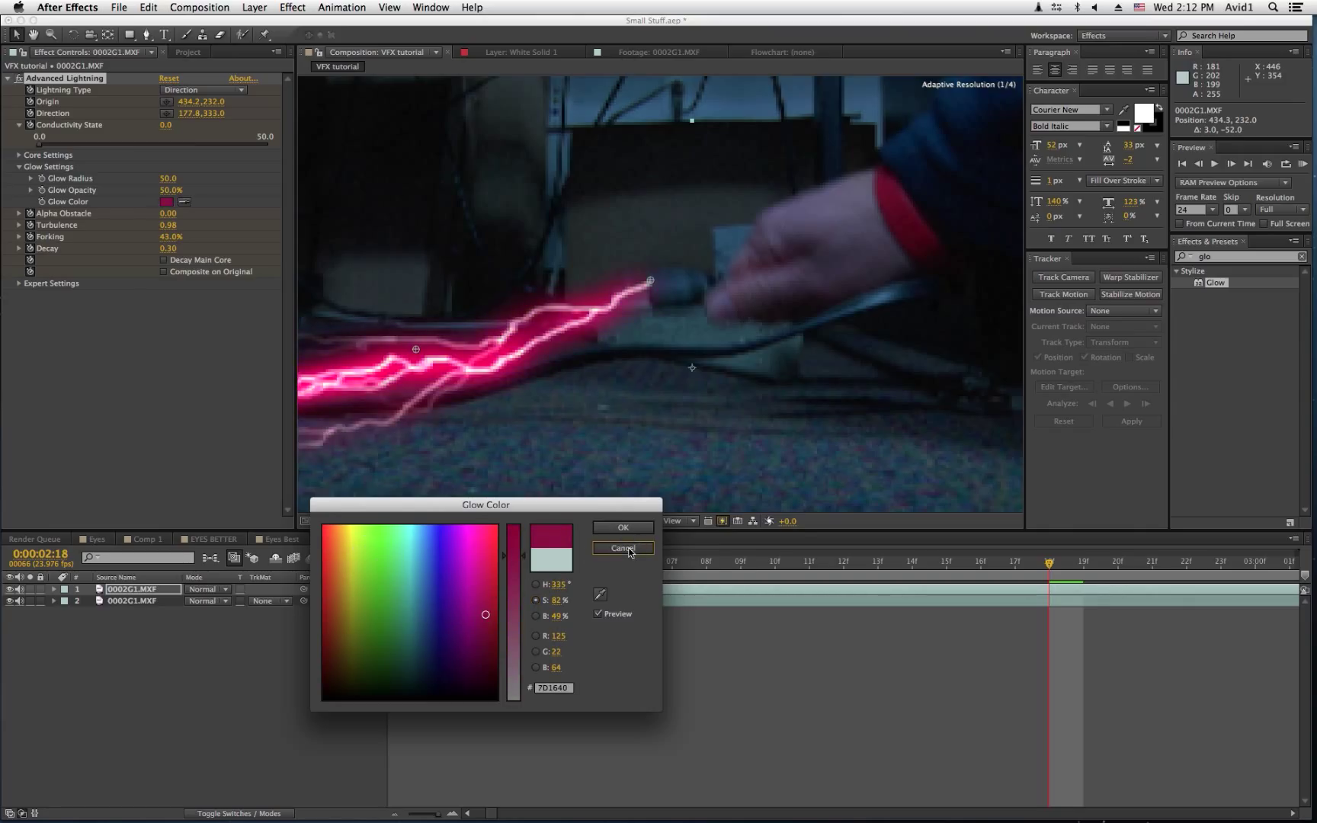
click(622, 547)
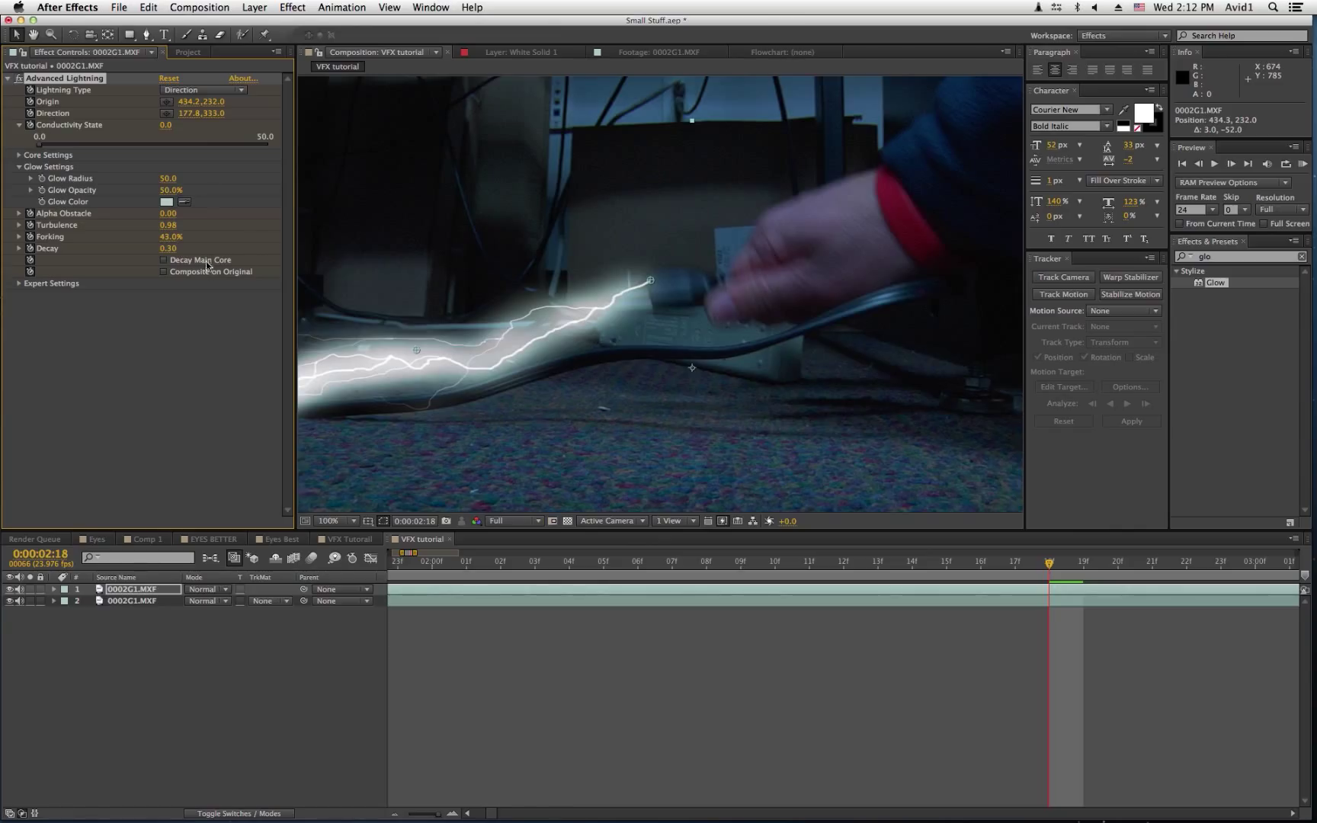
mouse_move(209, 267)
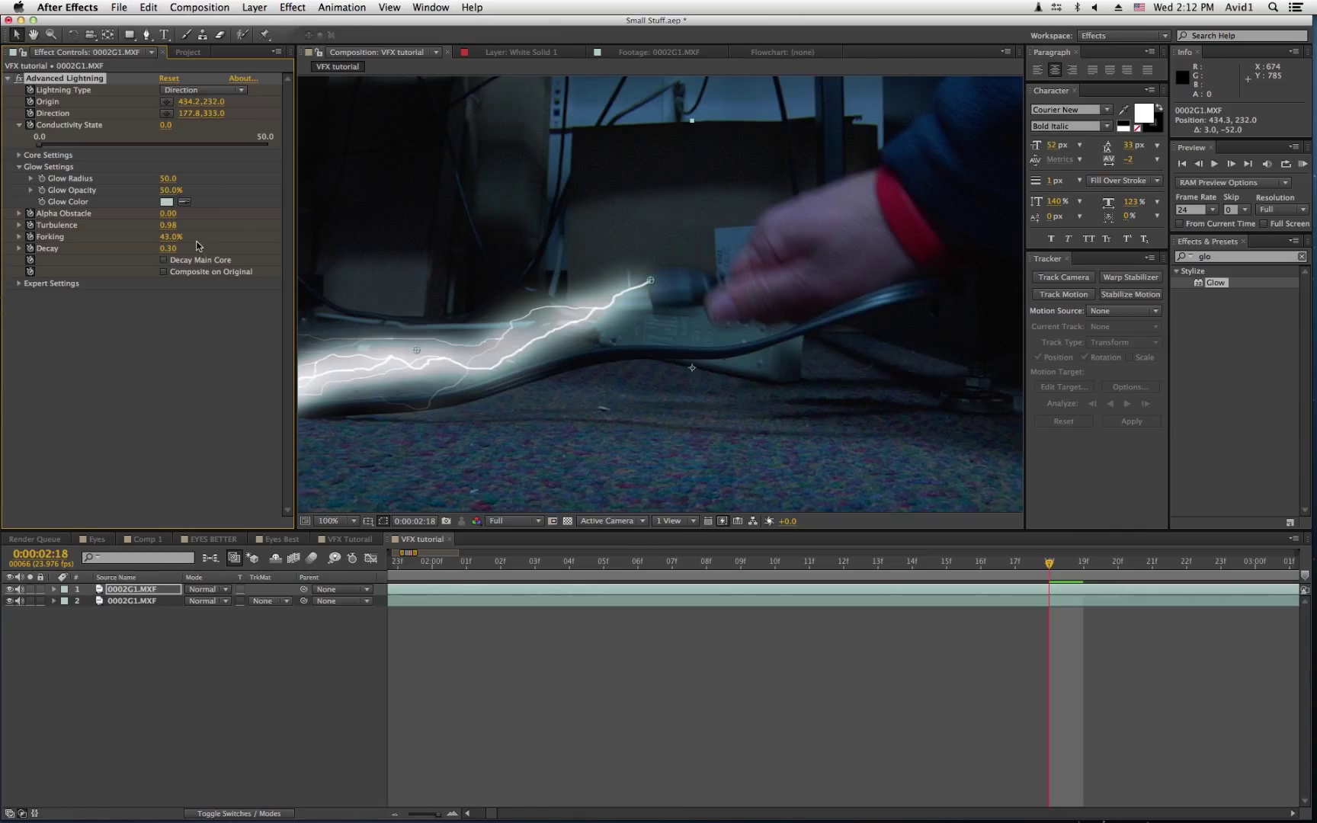